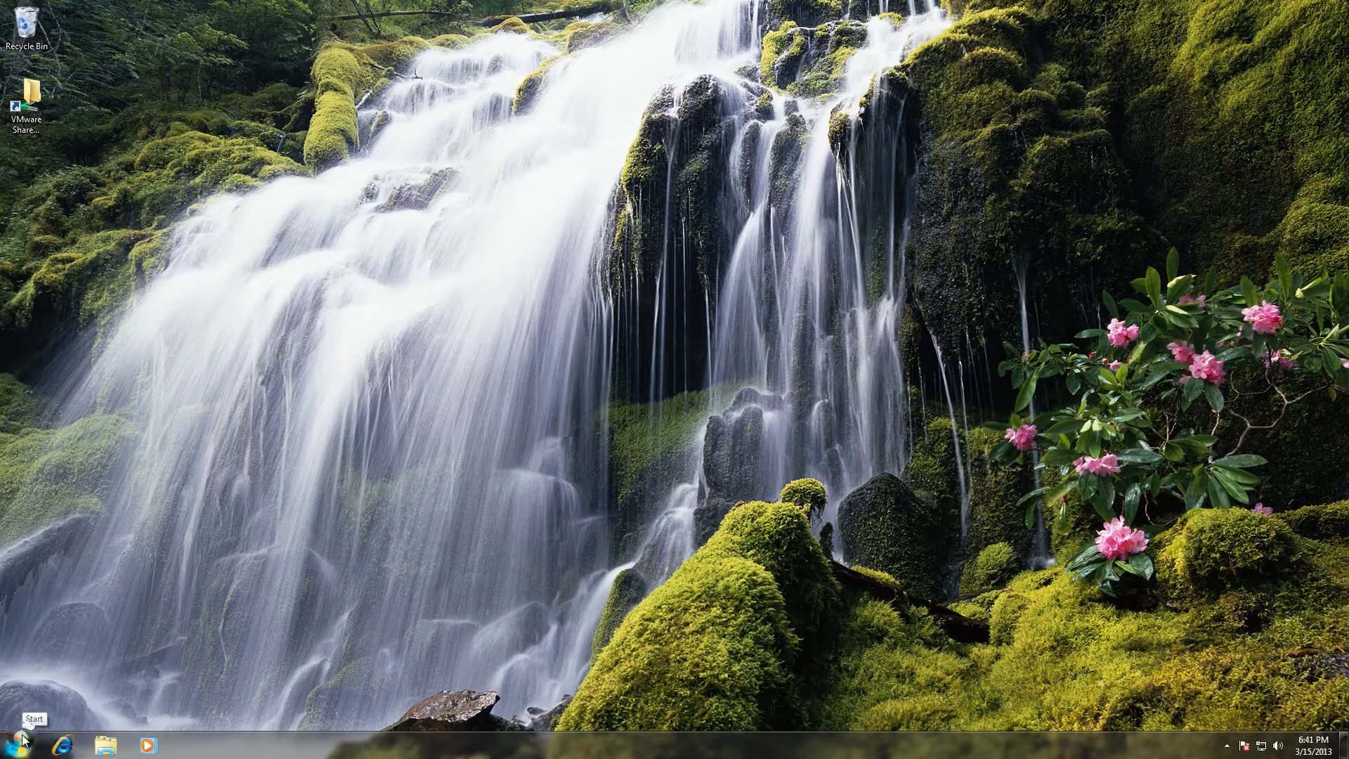
- Show the Start menu and the context actions for the Computer entry
click(13, 742)
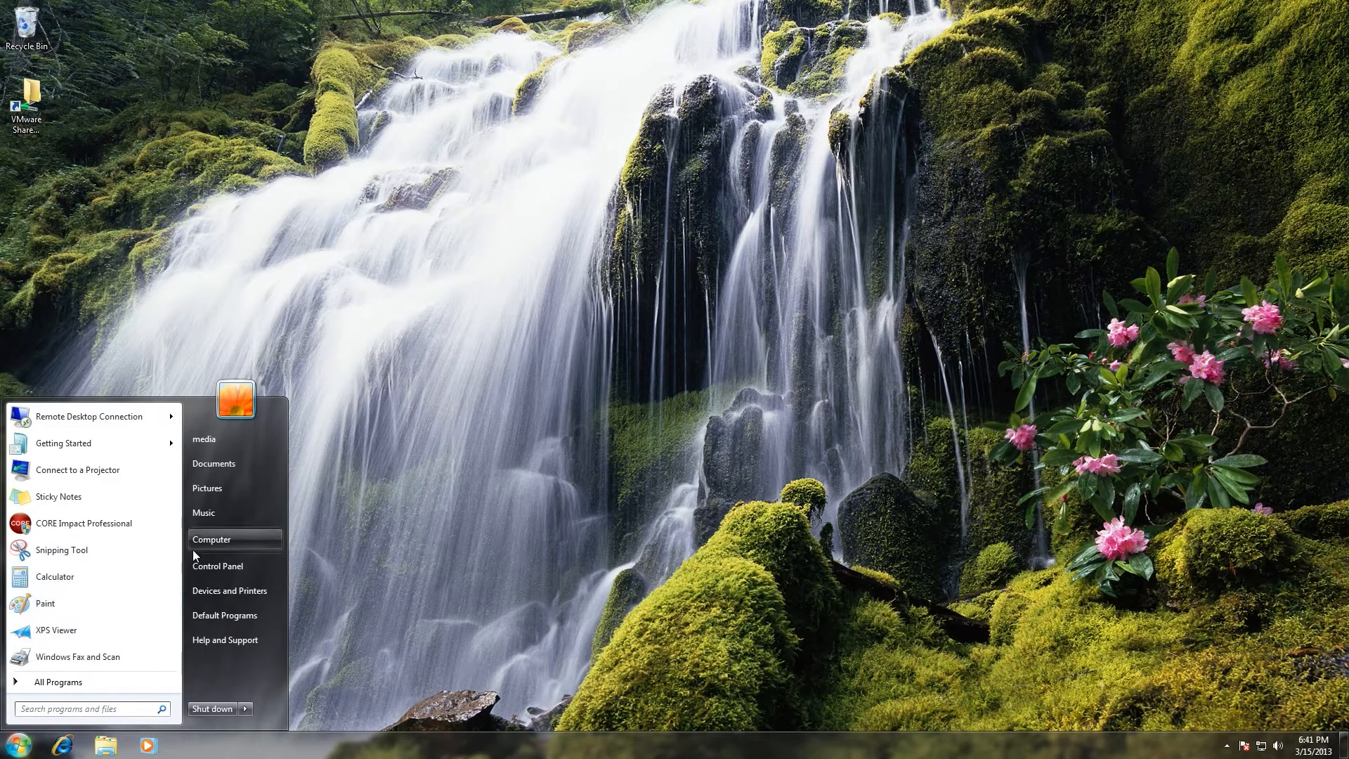
mouse_move(213, 540)
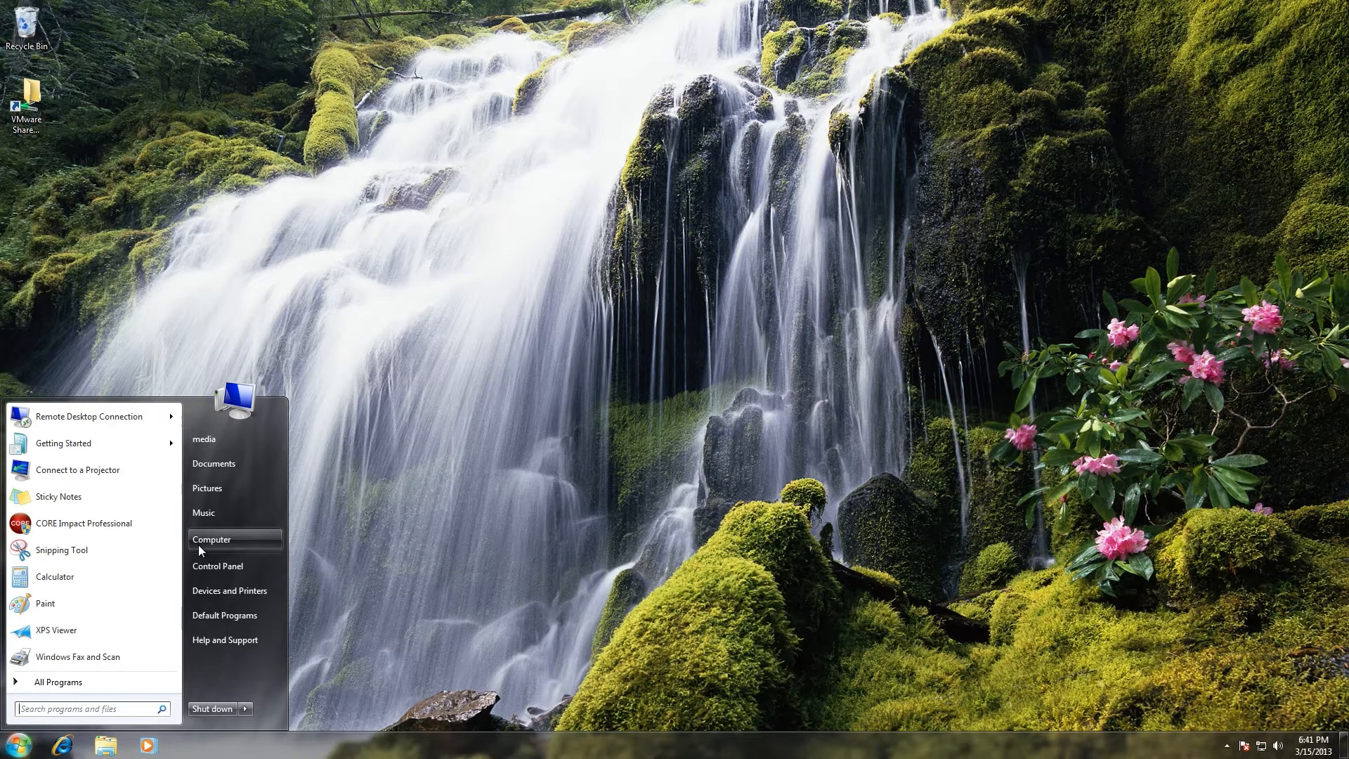
right_click(211, 540)
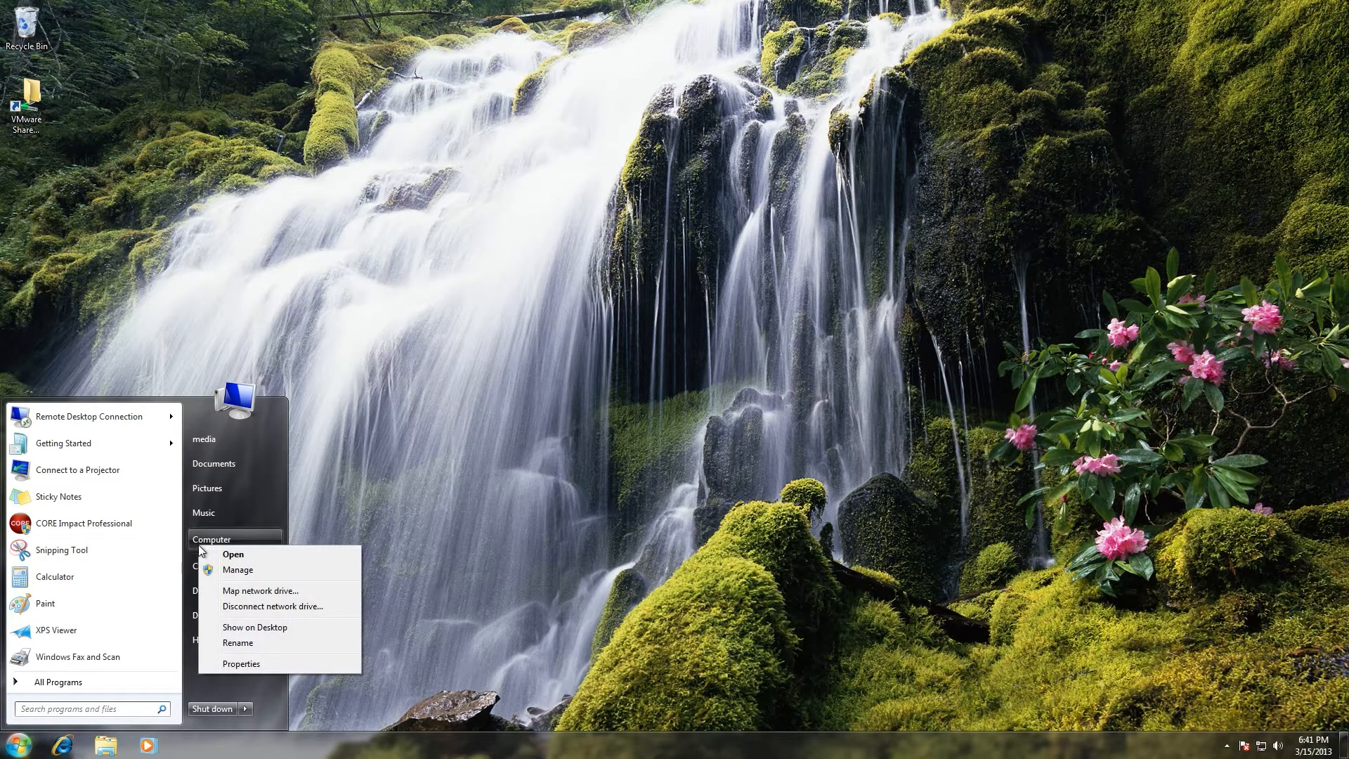
mouse_move(238, 569)
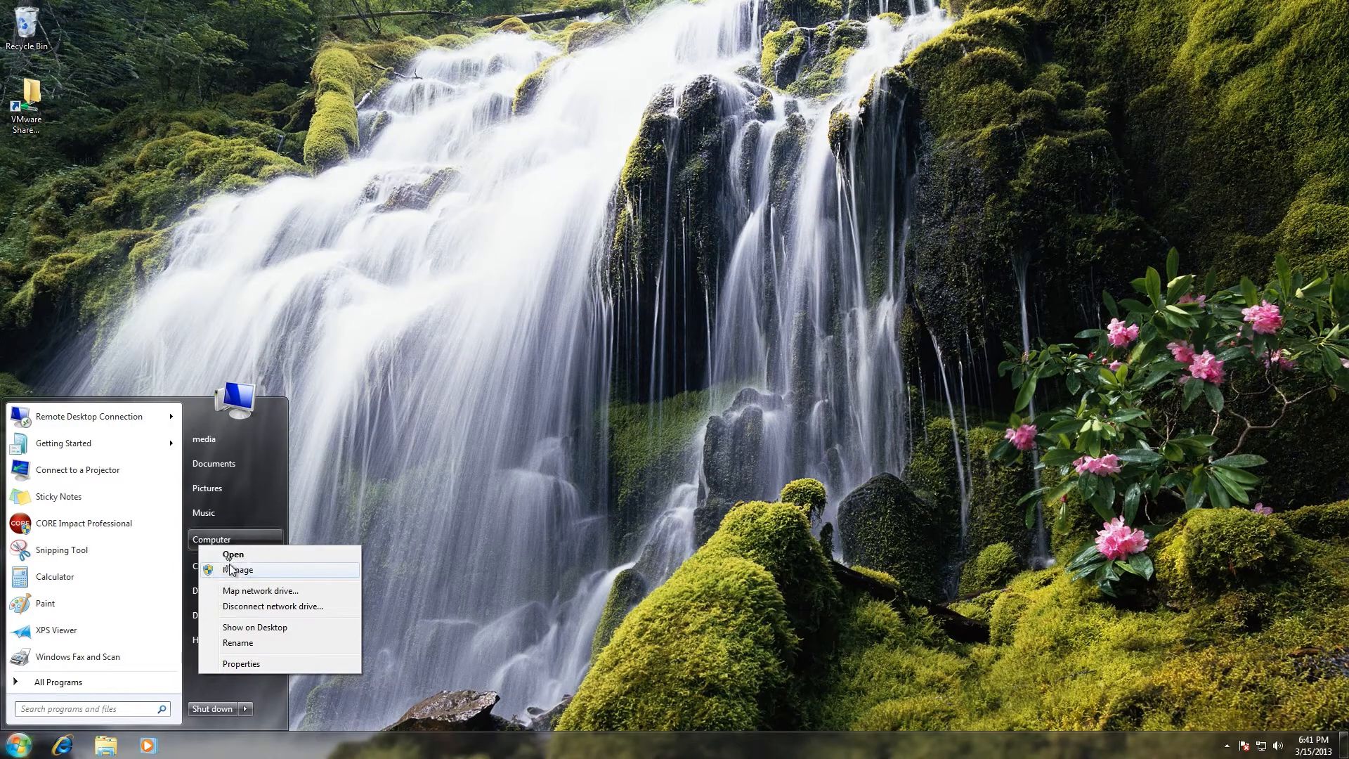
- Launch Computer Management via Manage on the Computer entry
click(238, 569)
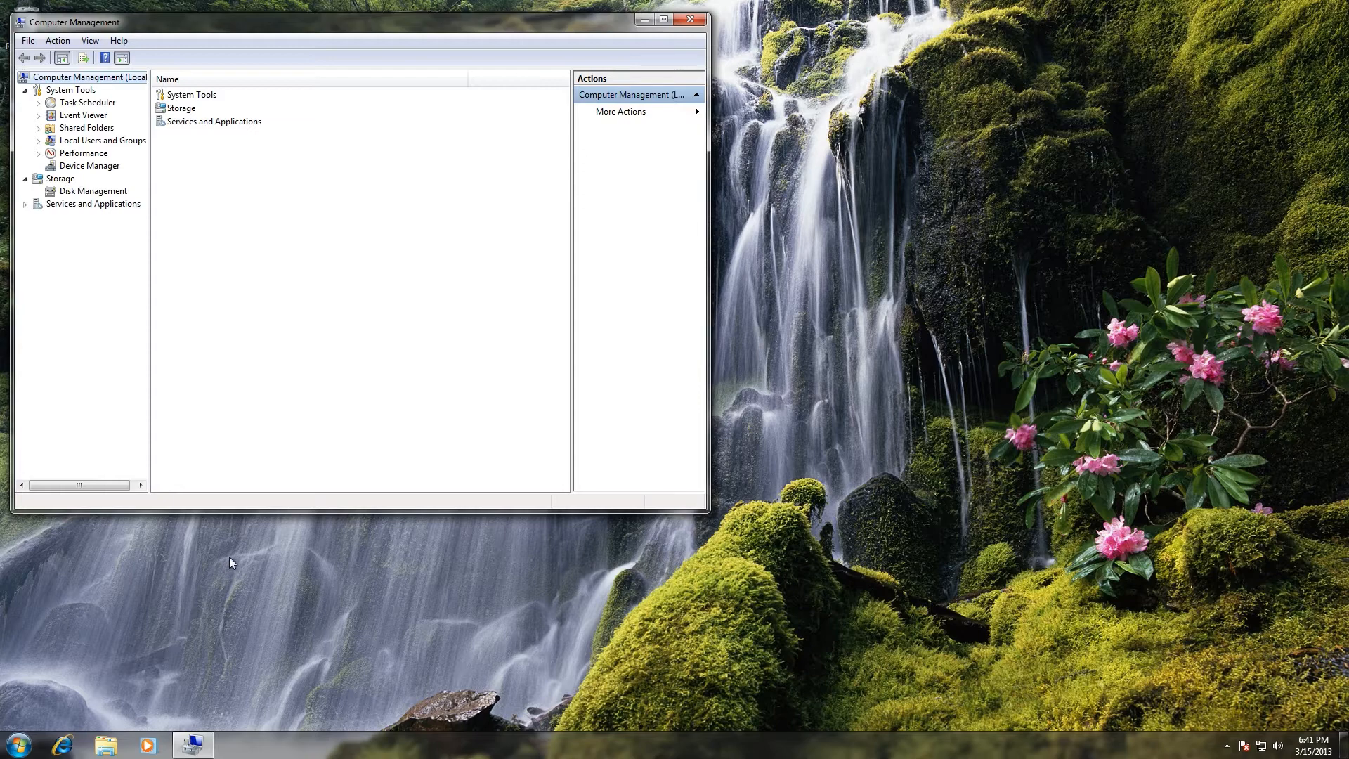
mouse_move(69, 191)
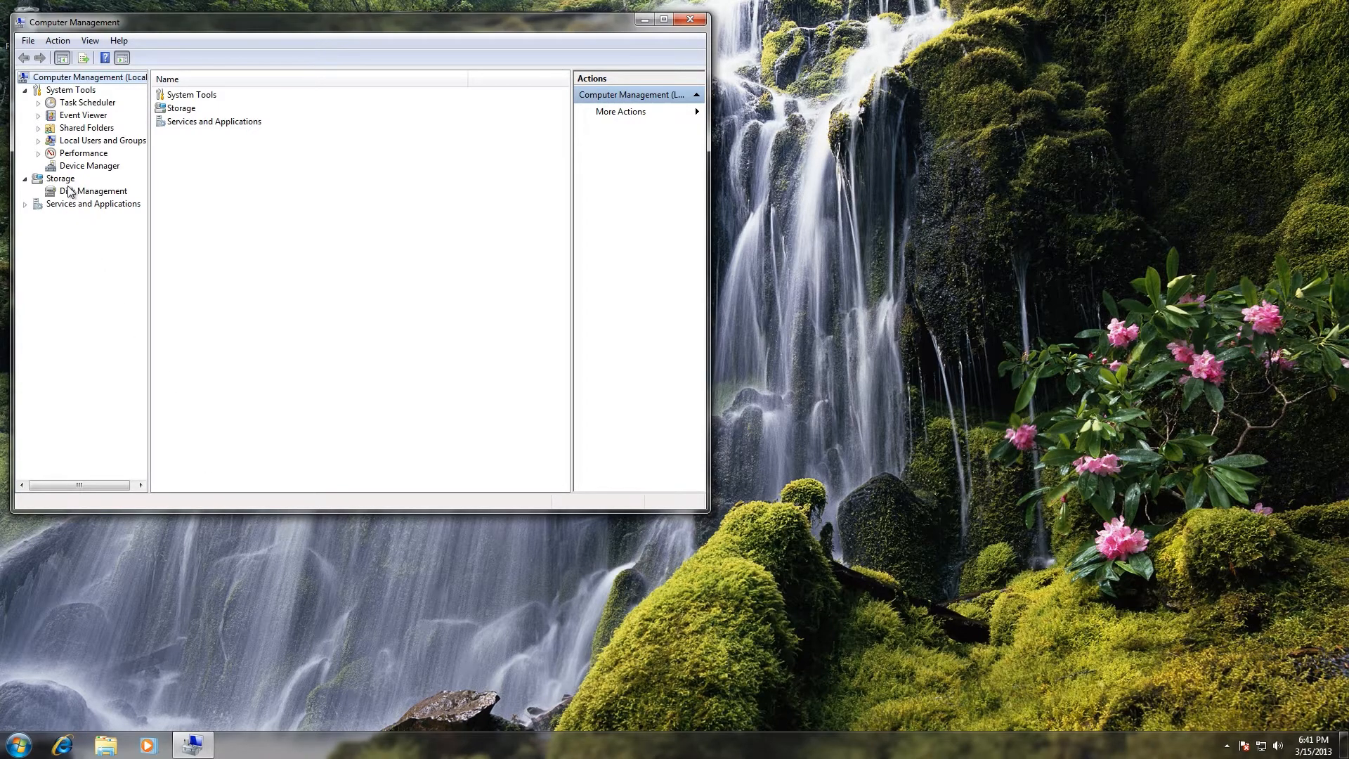
- Go to Disk Management under Storage, prompting to initialize Disks 1–3 as MBR
click(94, 190)
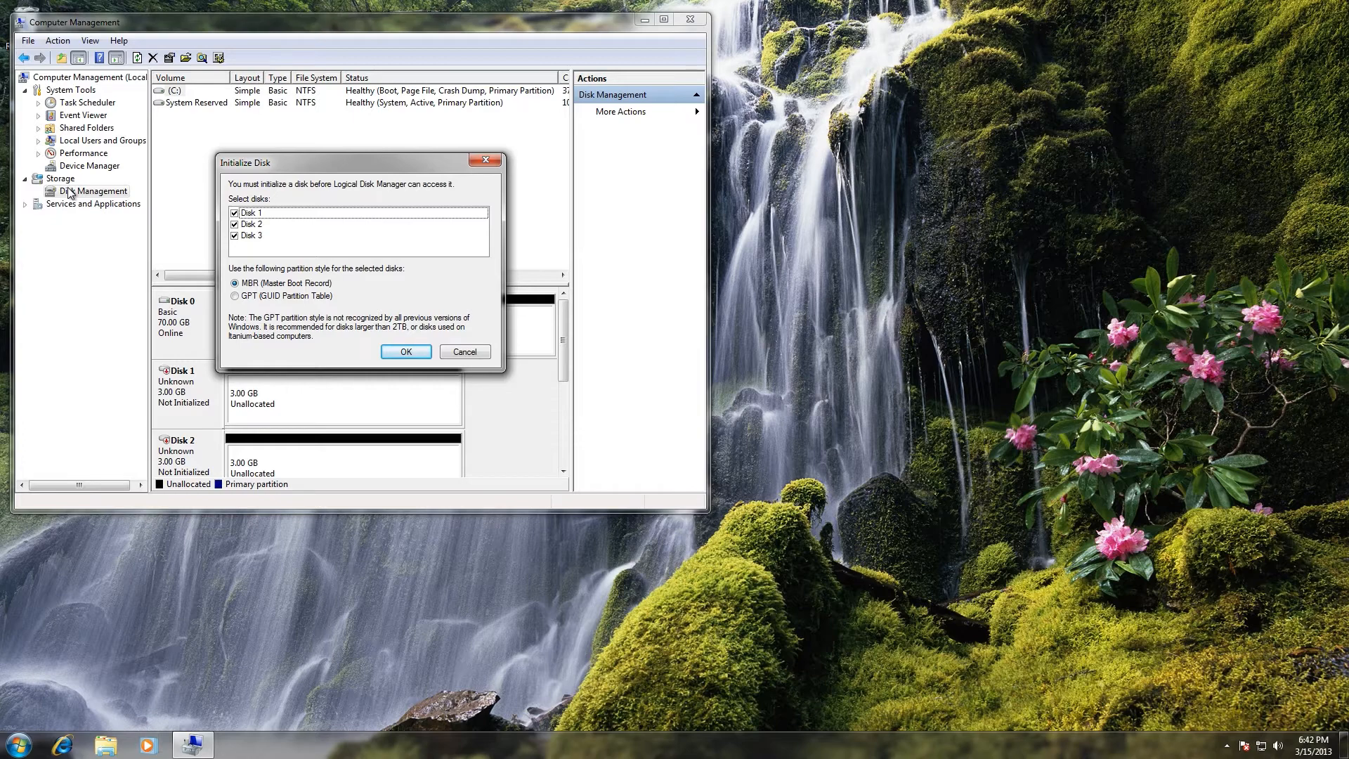
mouse_move(37, 197)
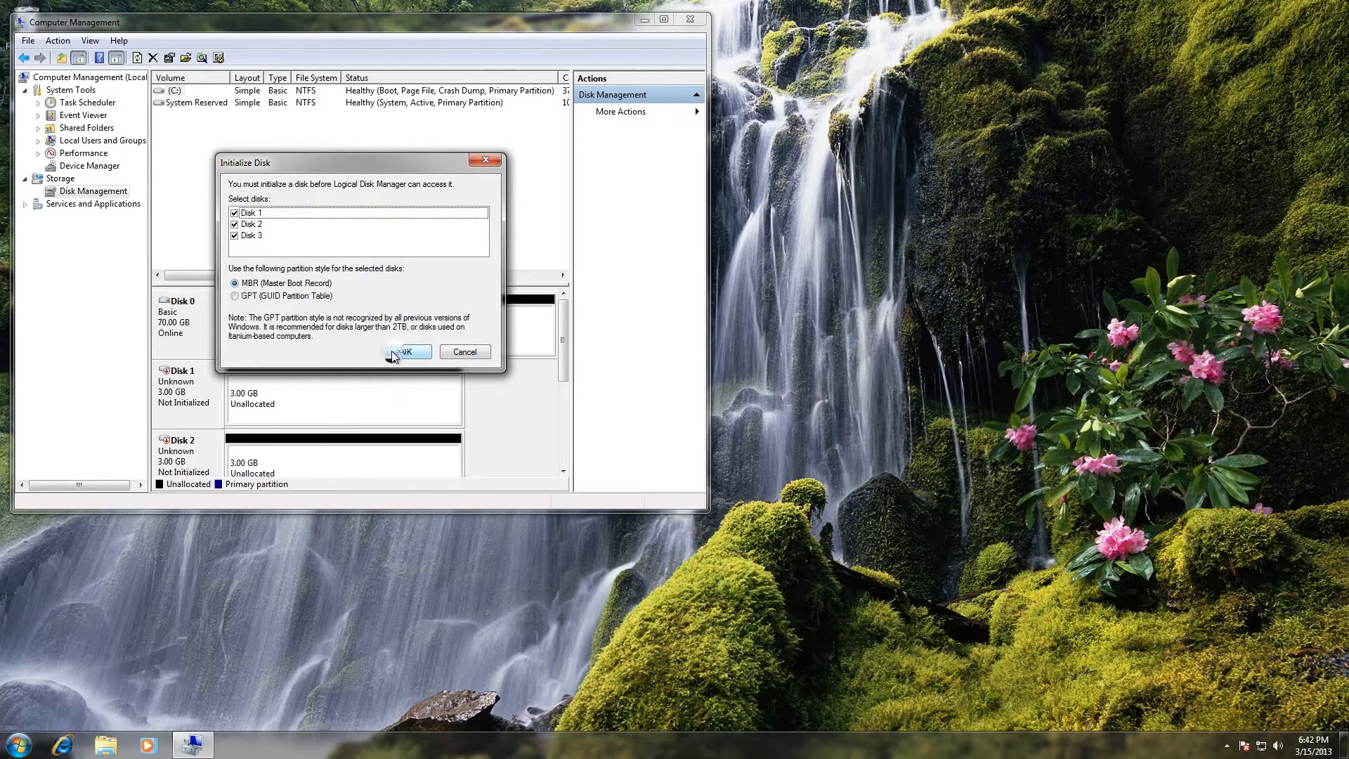
- Confirm initializing Disks 1, 2 and 3 as MBR and maximize the console window
click(404, 352)
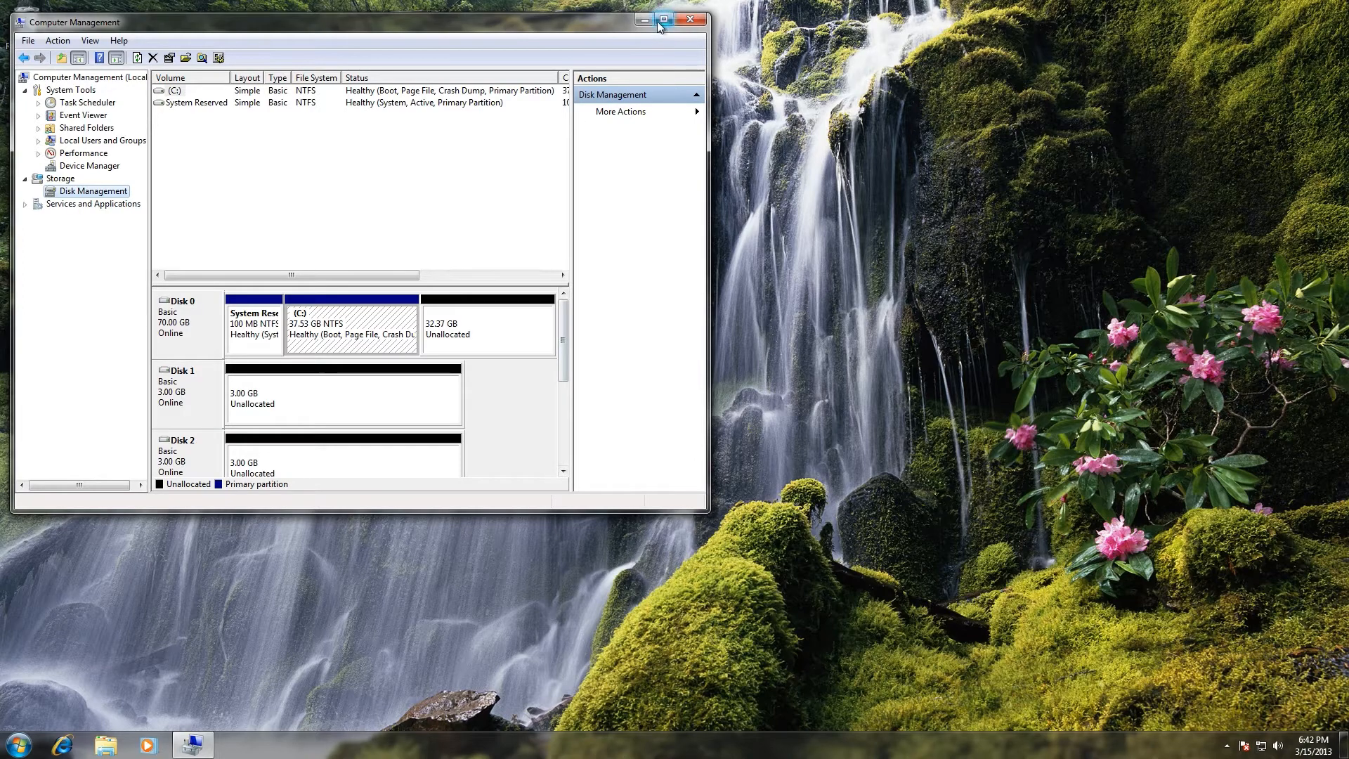
click(663, 20)
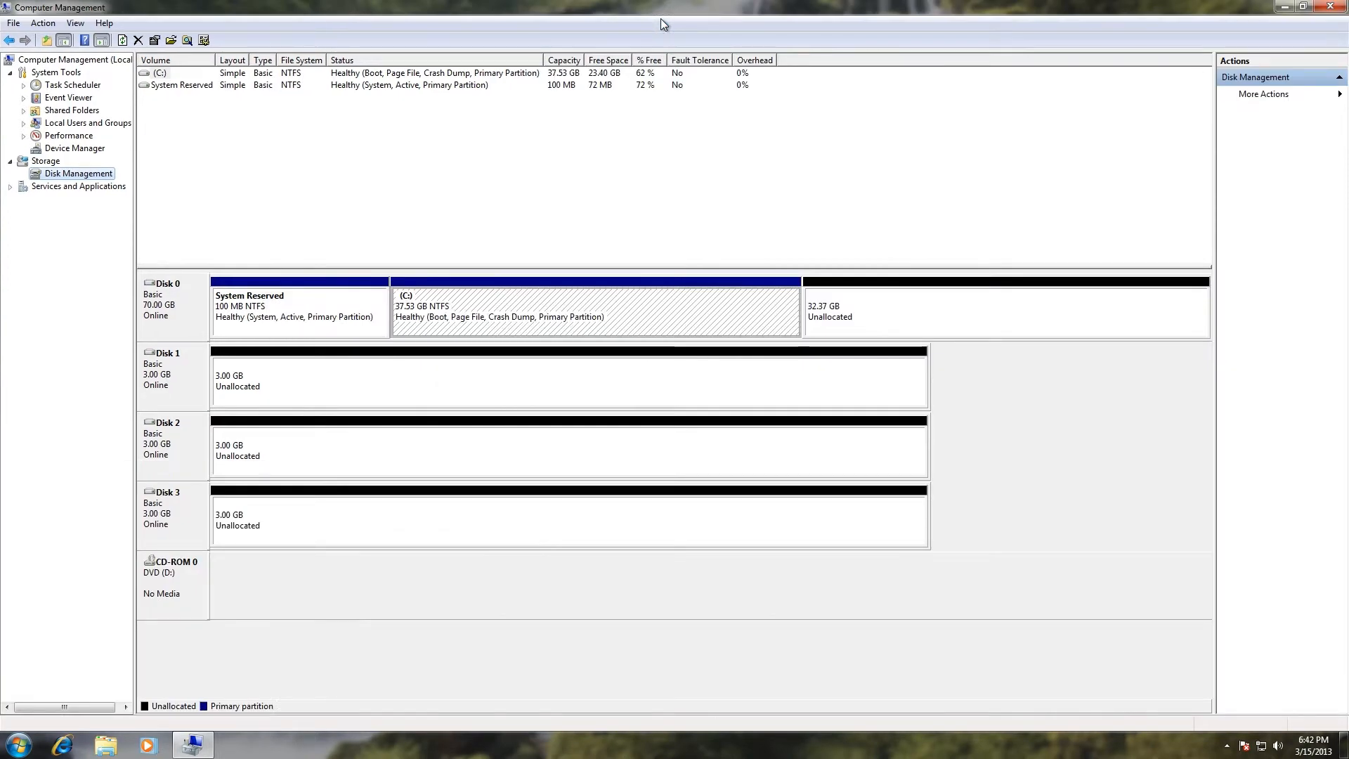
mouse_move(227, 394)
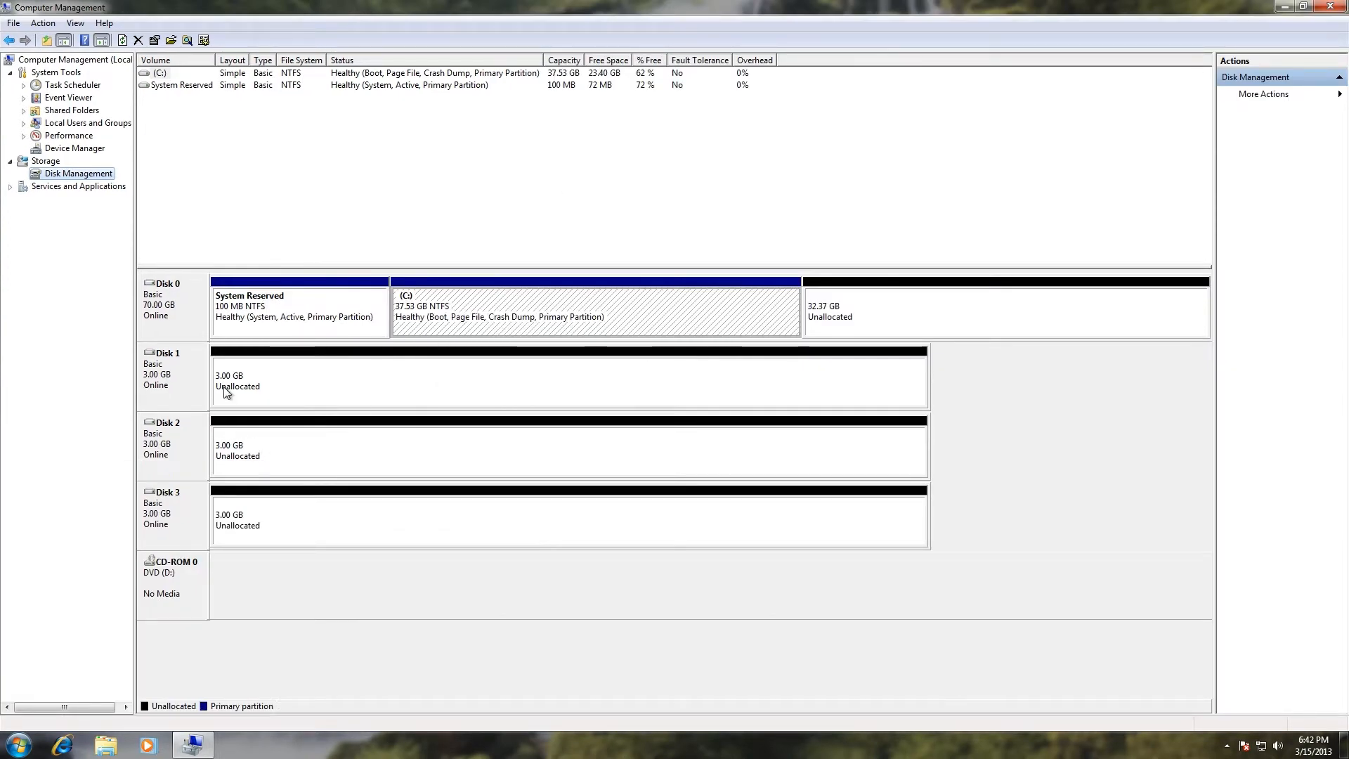
mouse_move(182, 420)
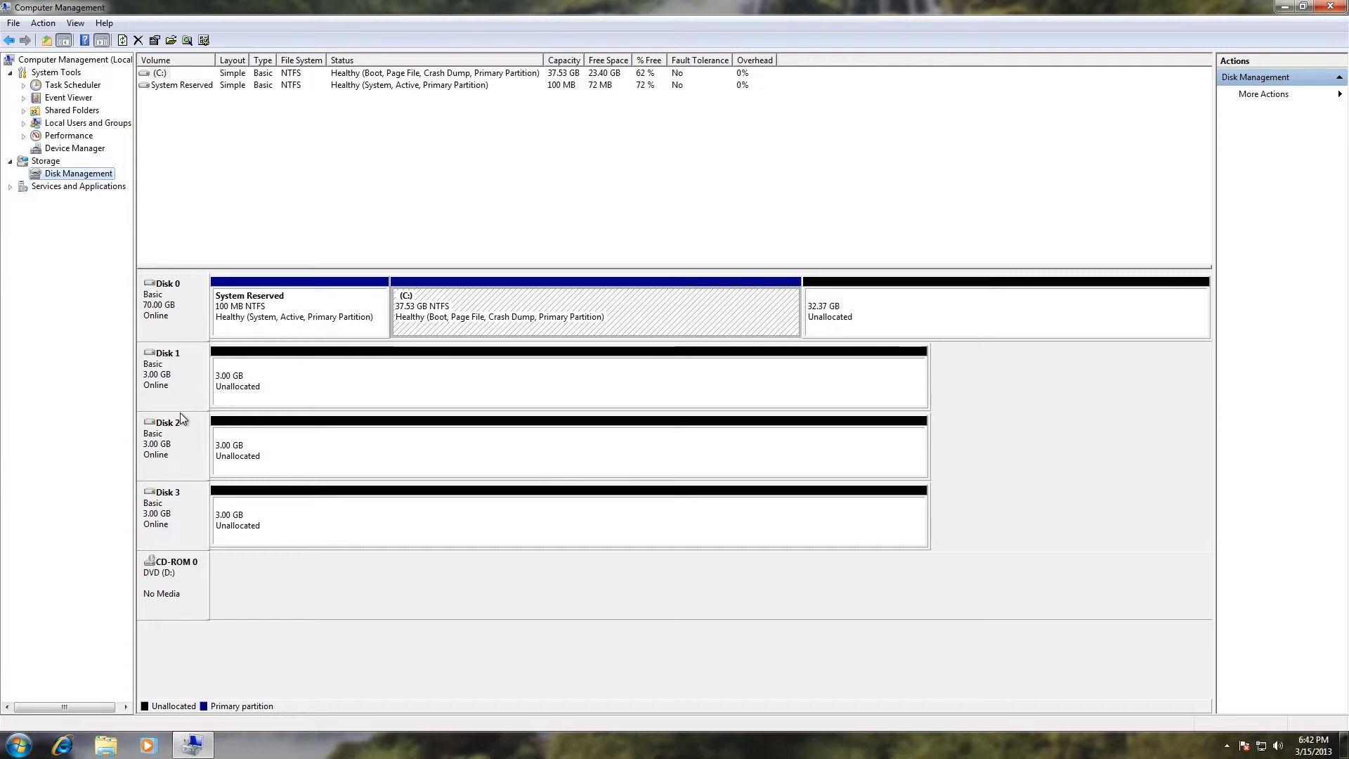
- Start the New Mirrored Volume wizard from Disk 2
right_click(167, 421)
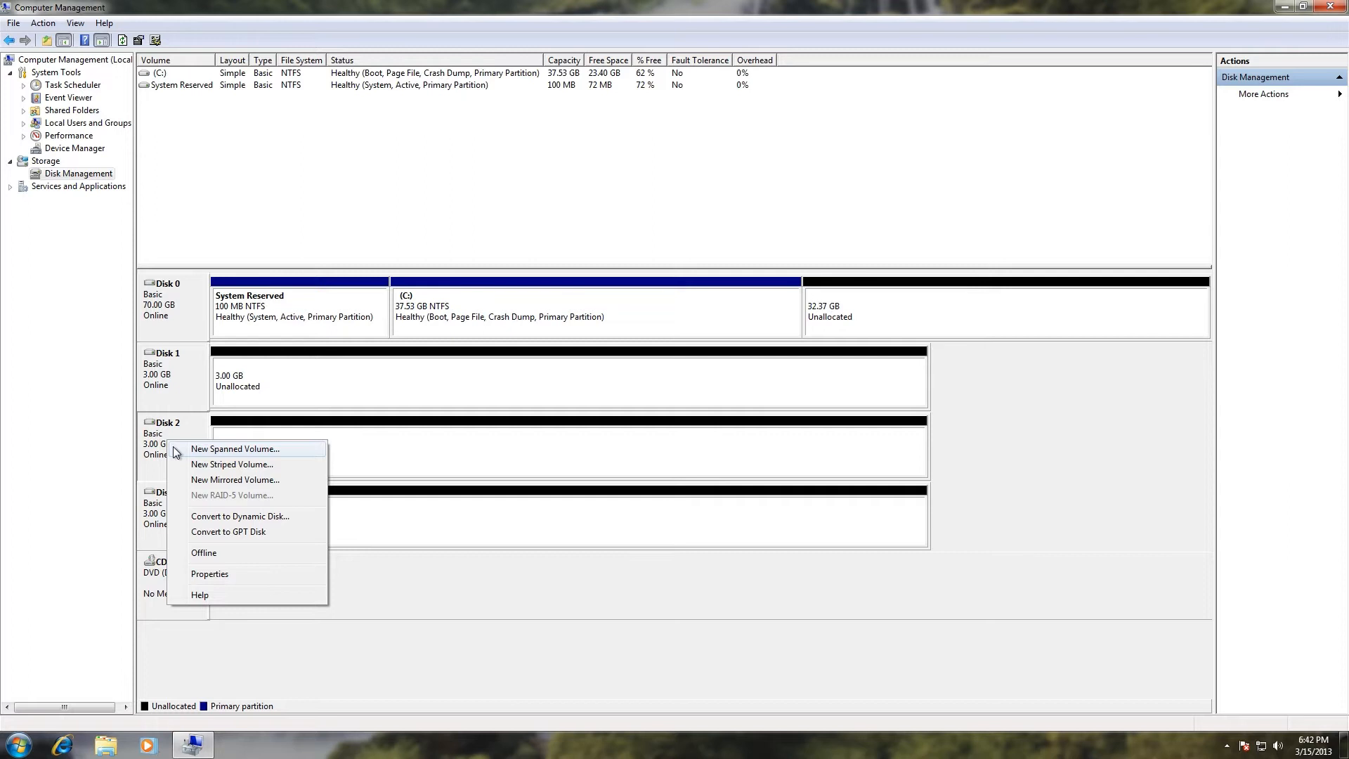
mouse_move(187, 489)
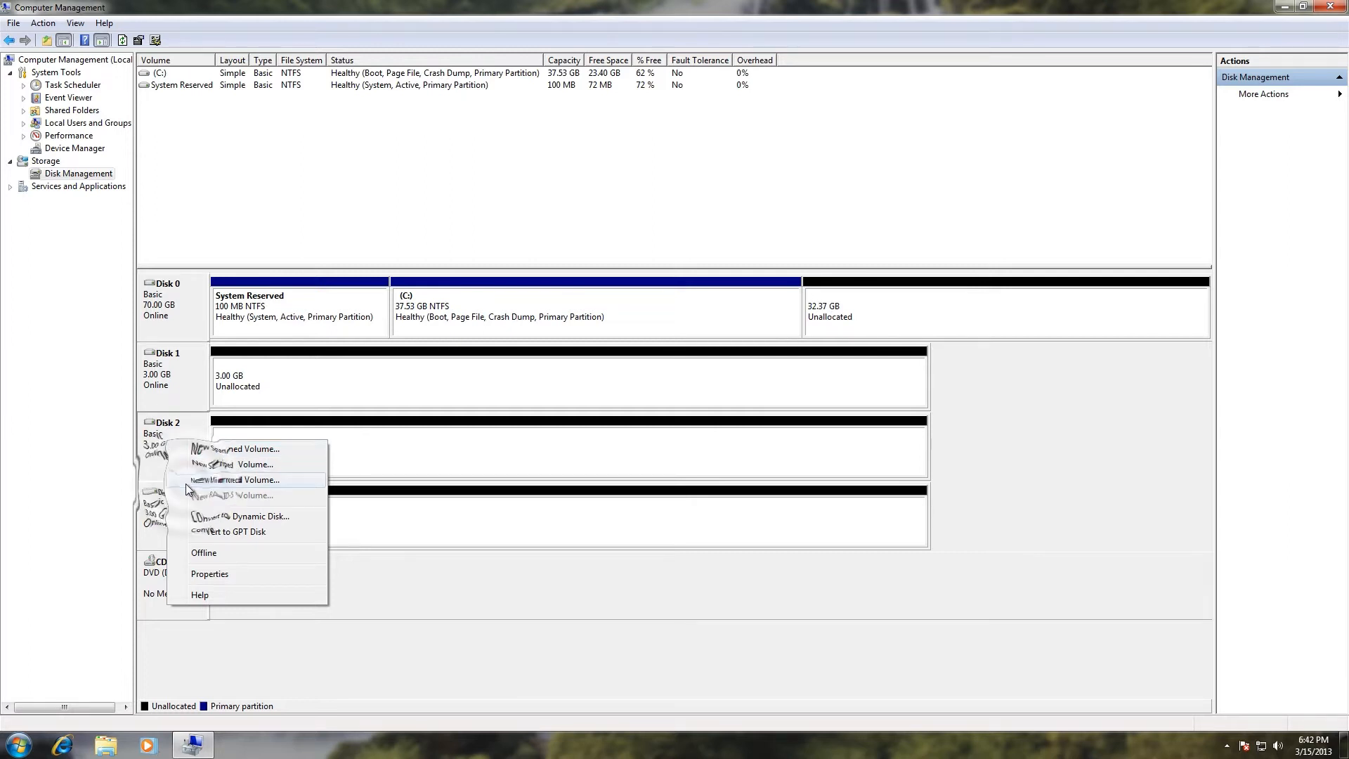
click(235, 479)
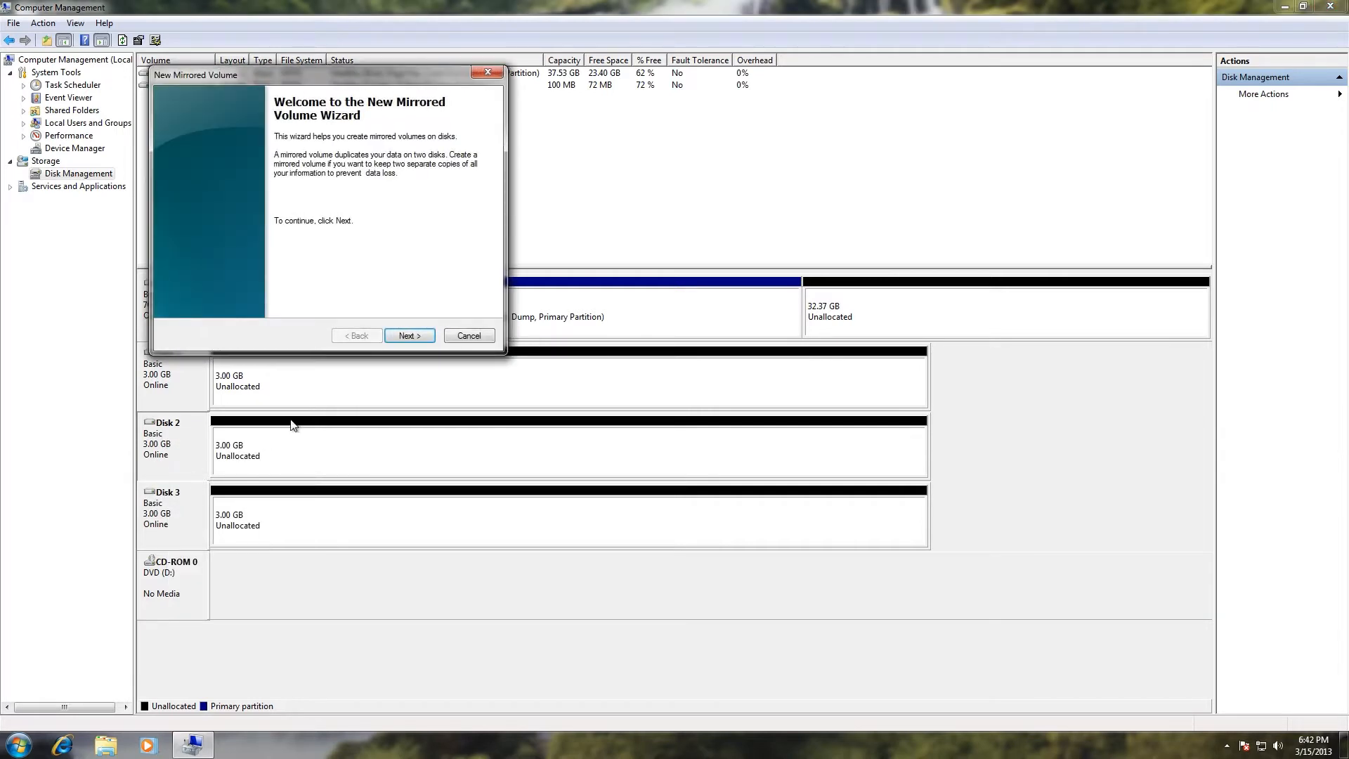
- Add Disk 3 as the mirror partner and keep drive letter E
click(409, 336)
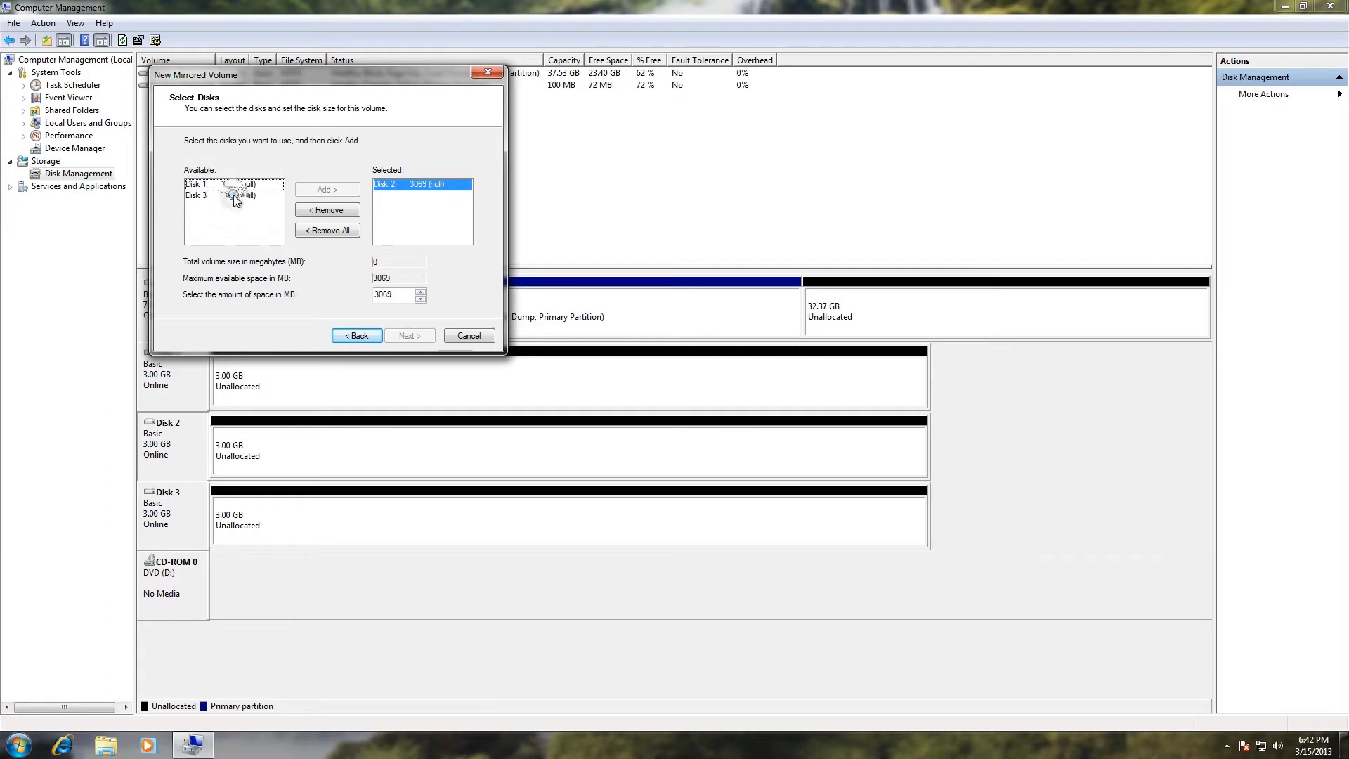
click(232, 195)
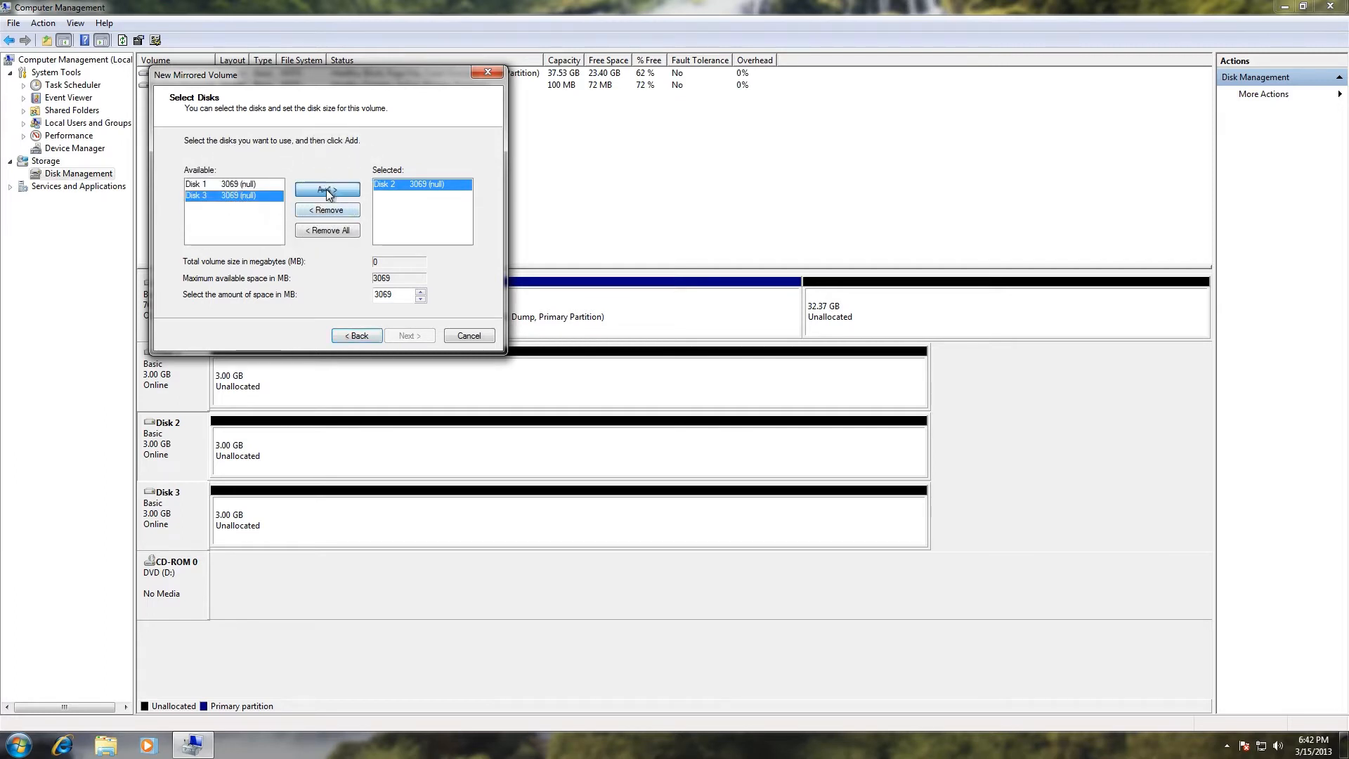
click(327, 189)
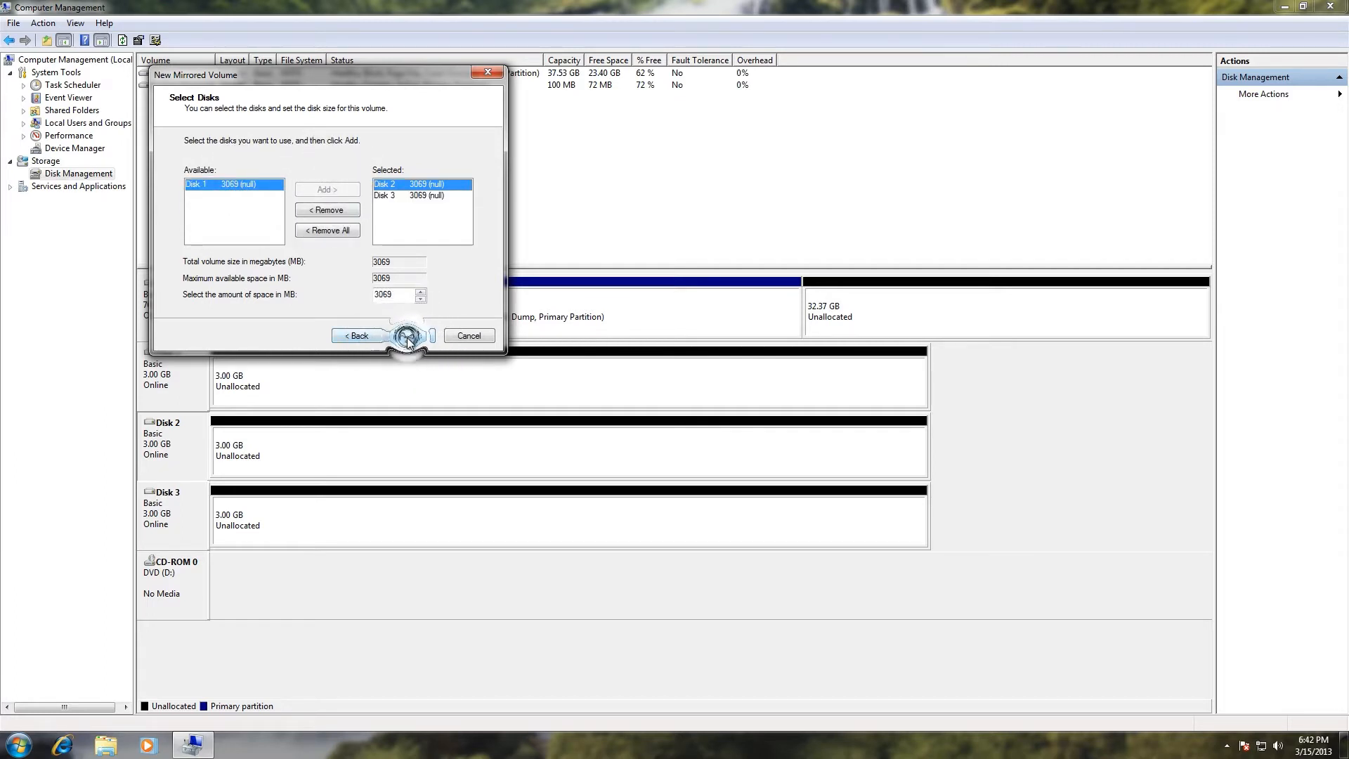
click(409, 336)
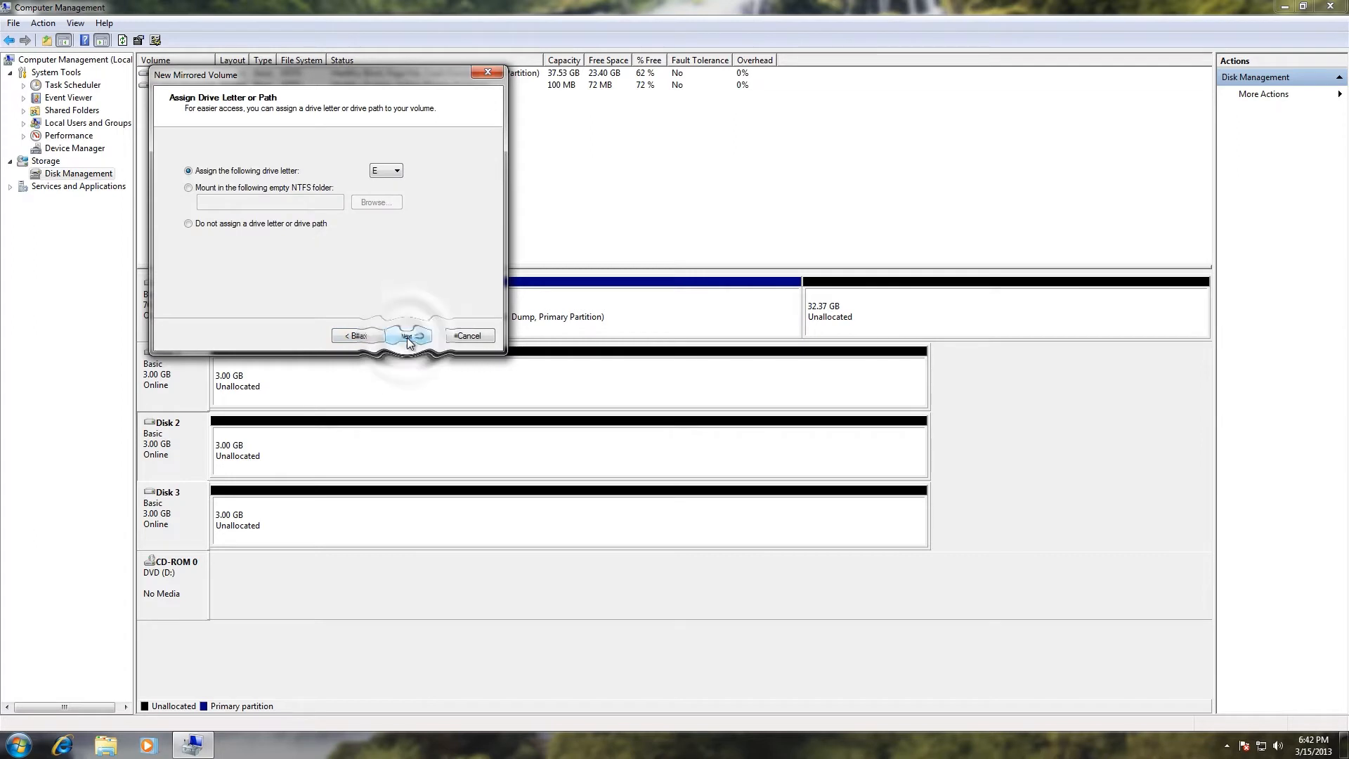
click(409, 336)
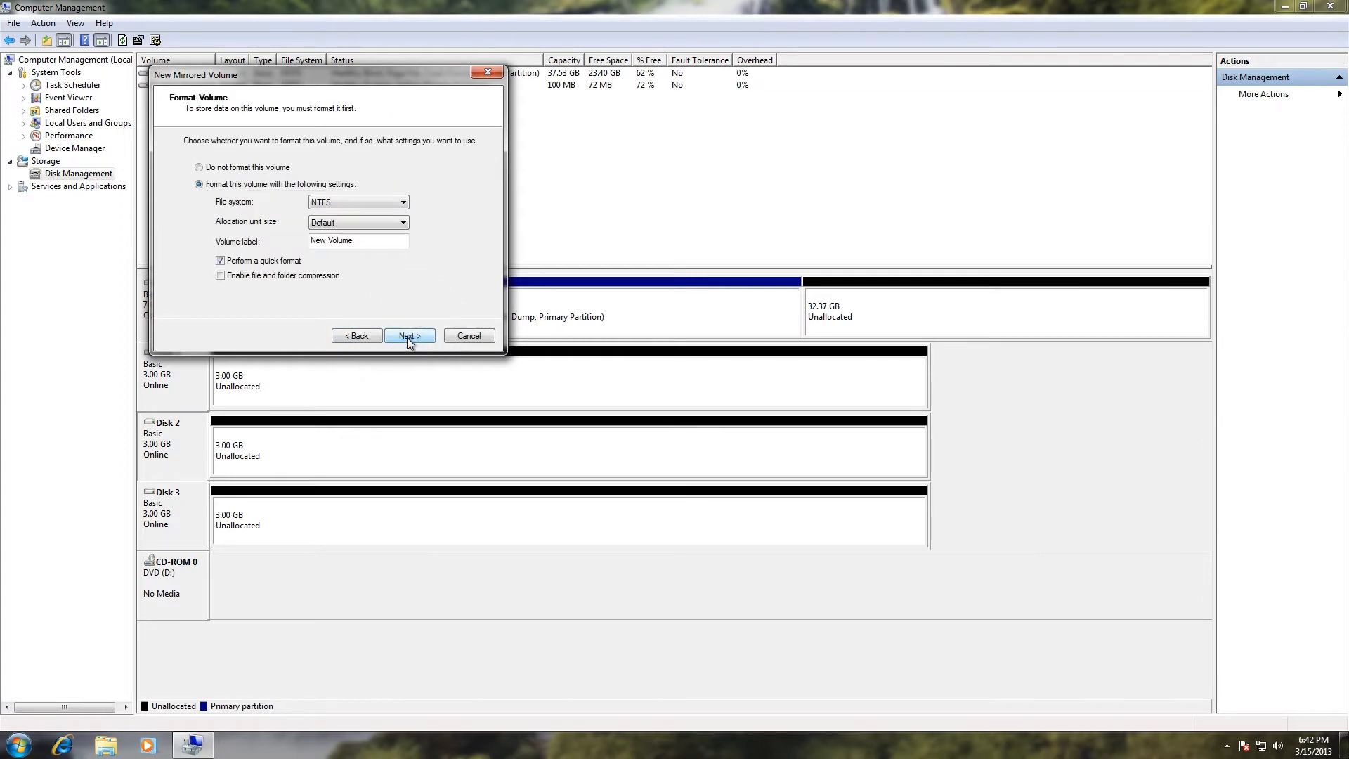
- Label the NTFS volume '3' and finish creating the mirrored volume
click(357, 241)
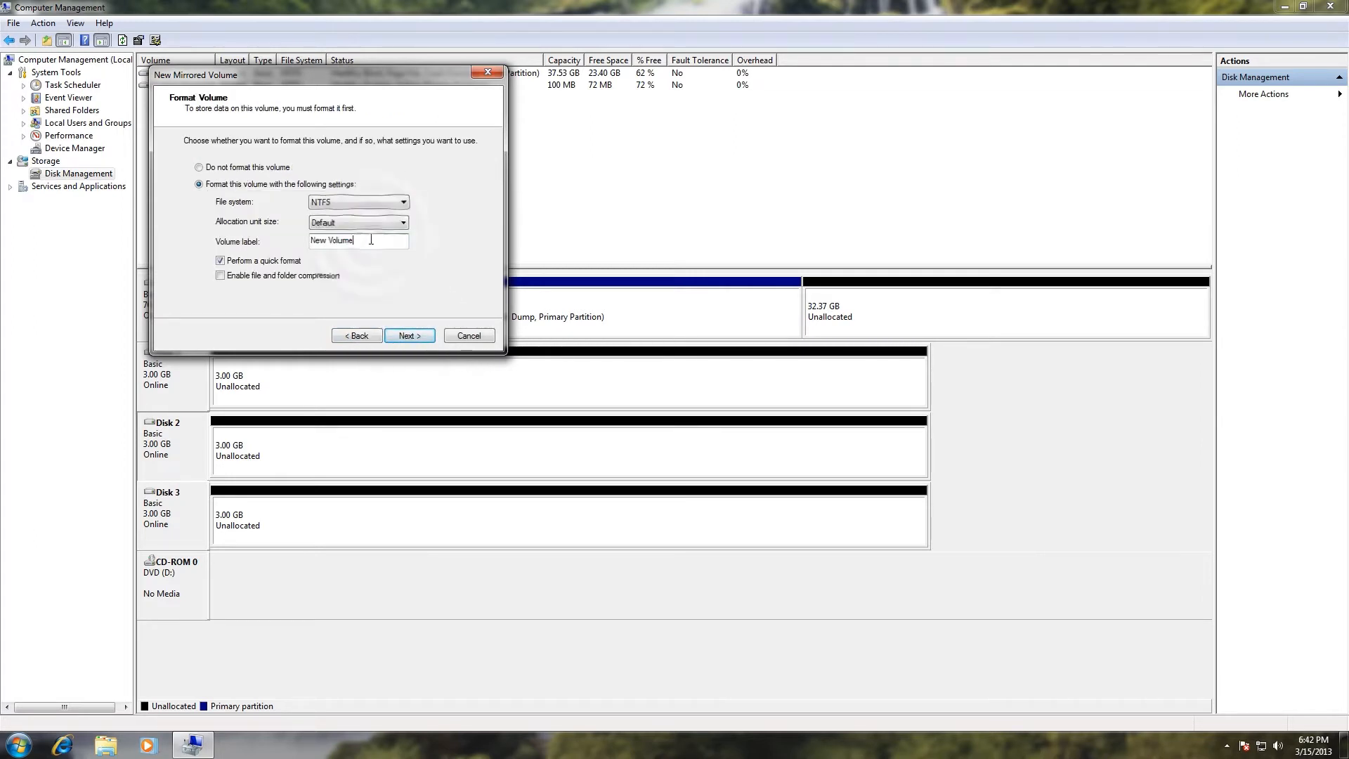
triple_click(357, 240)
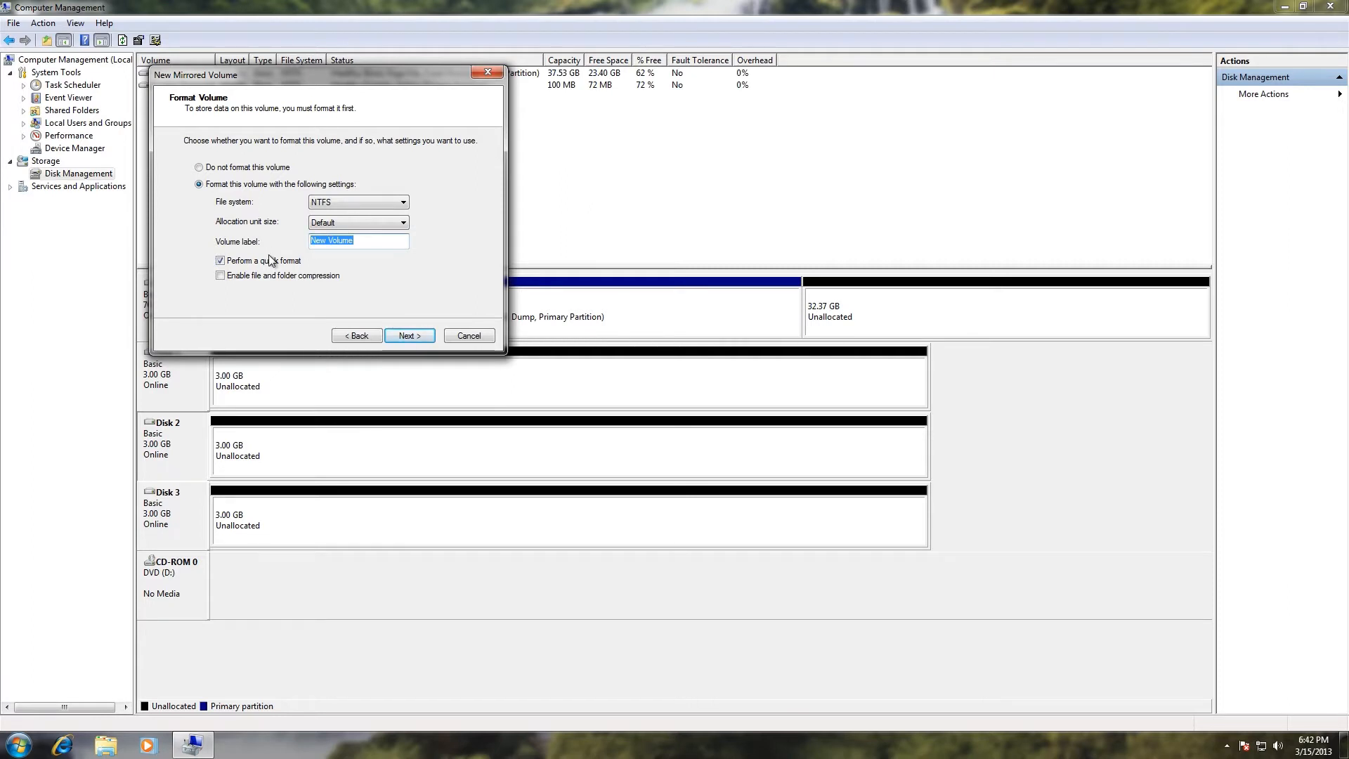
text(3)
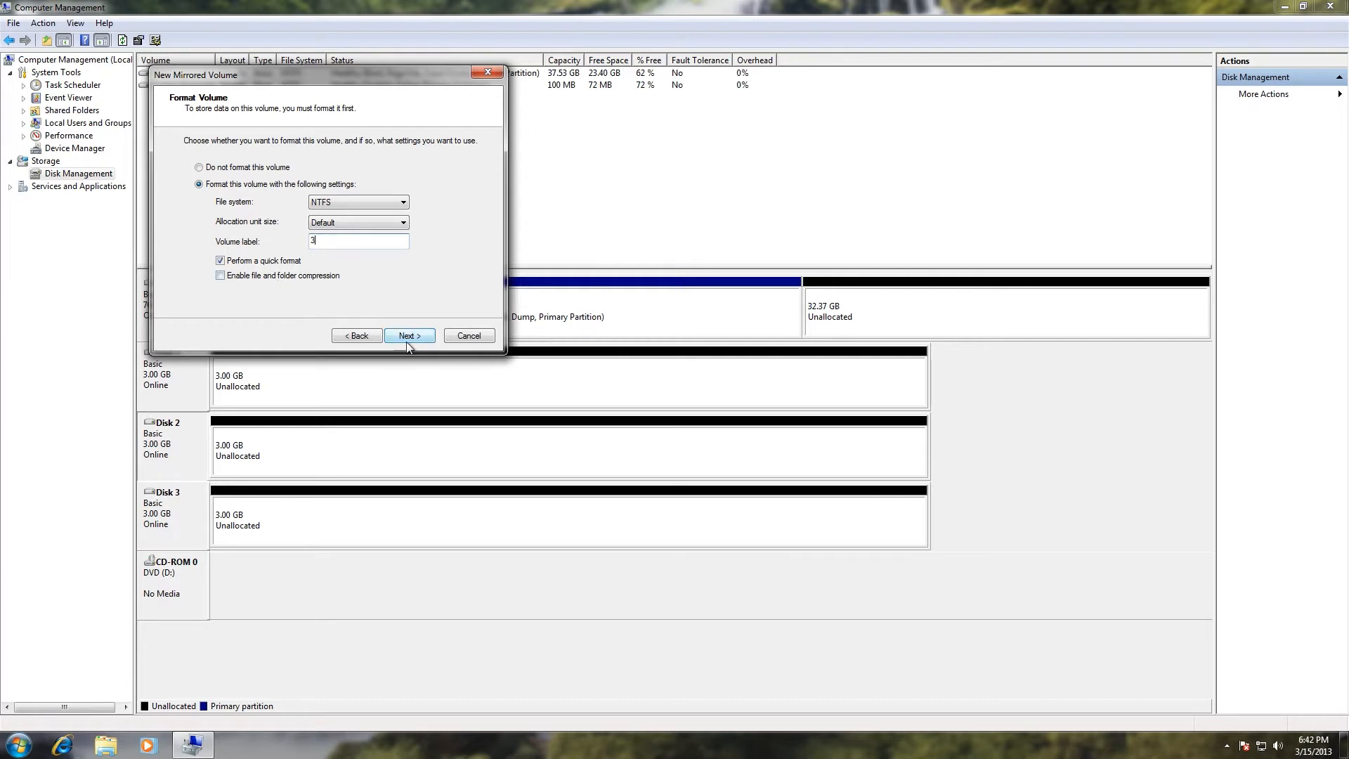
click(408, 336)
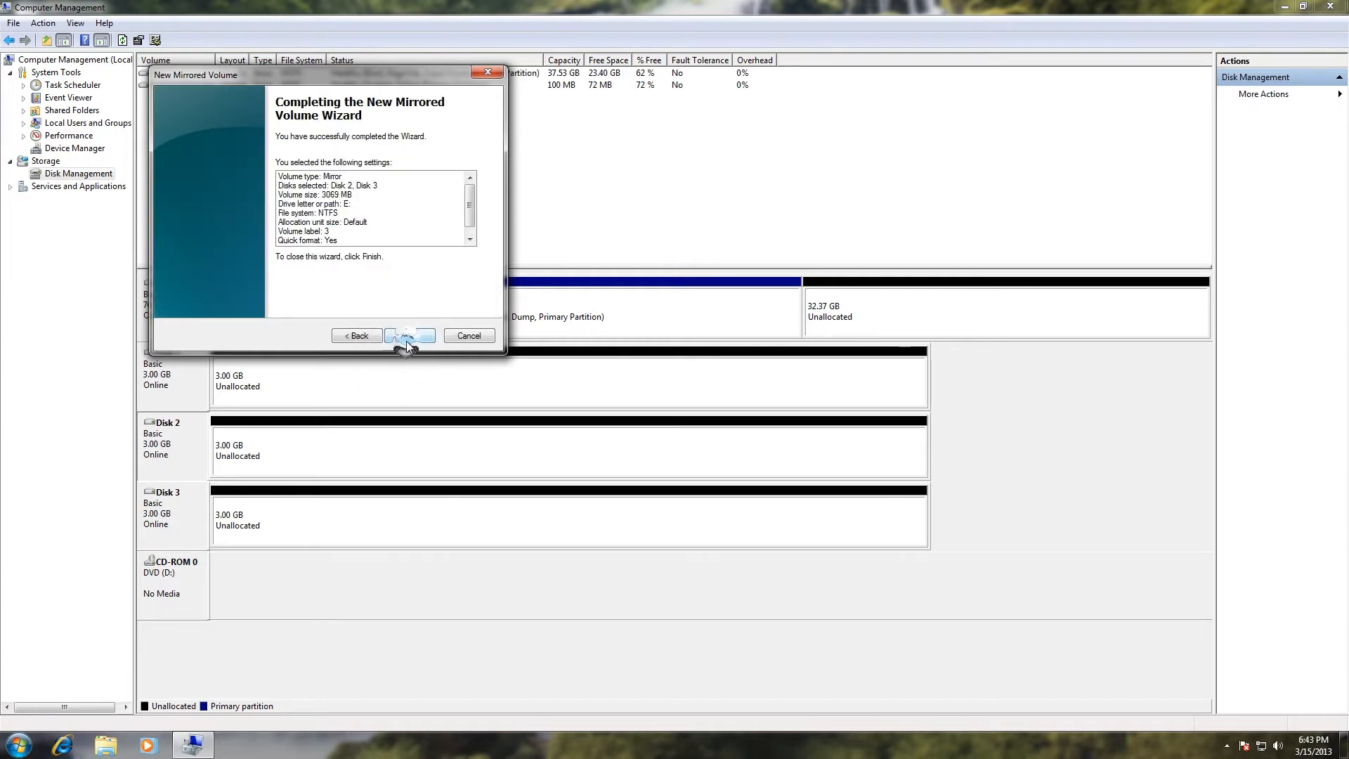
click(409, 335)
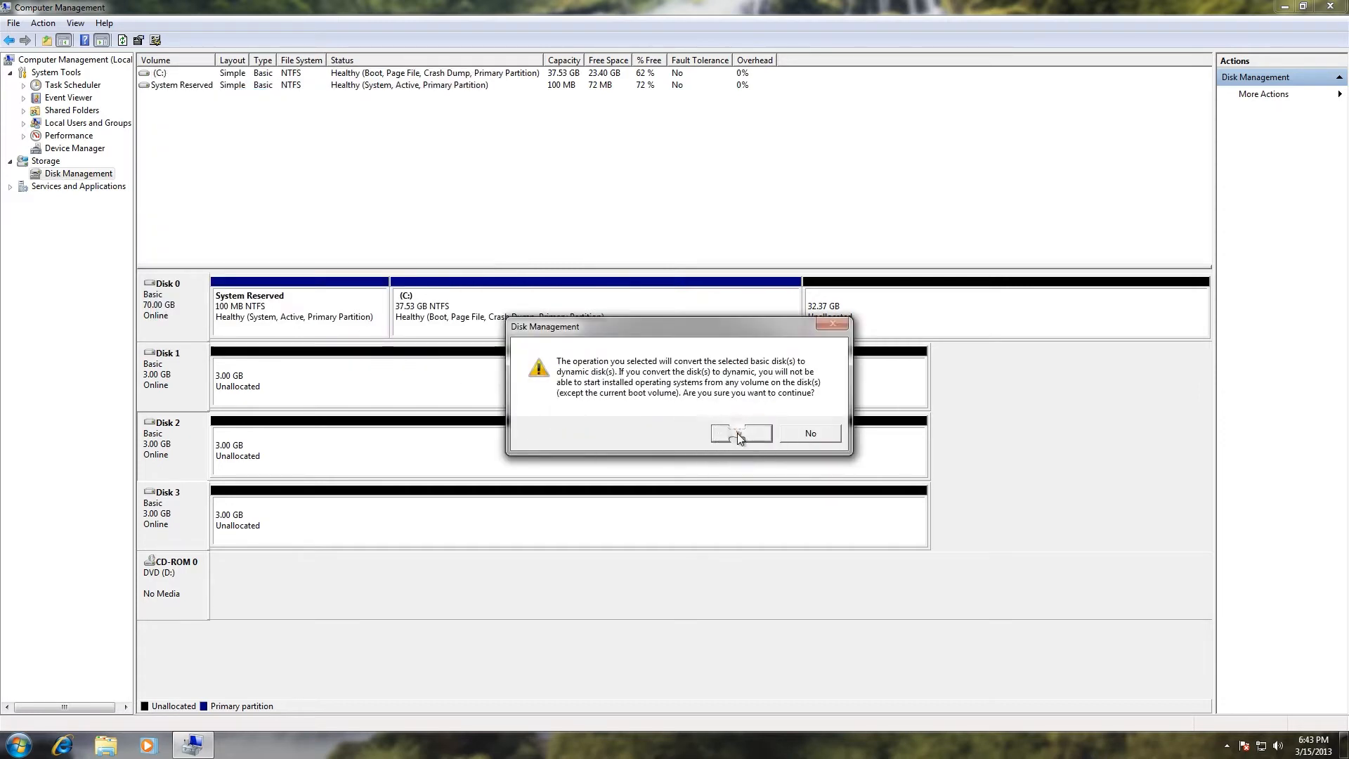
- Agree to convert Disks 2 and 3 to dynamic, creating mirrored volume 3 (E:)
click(740, 432)
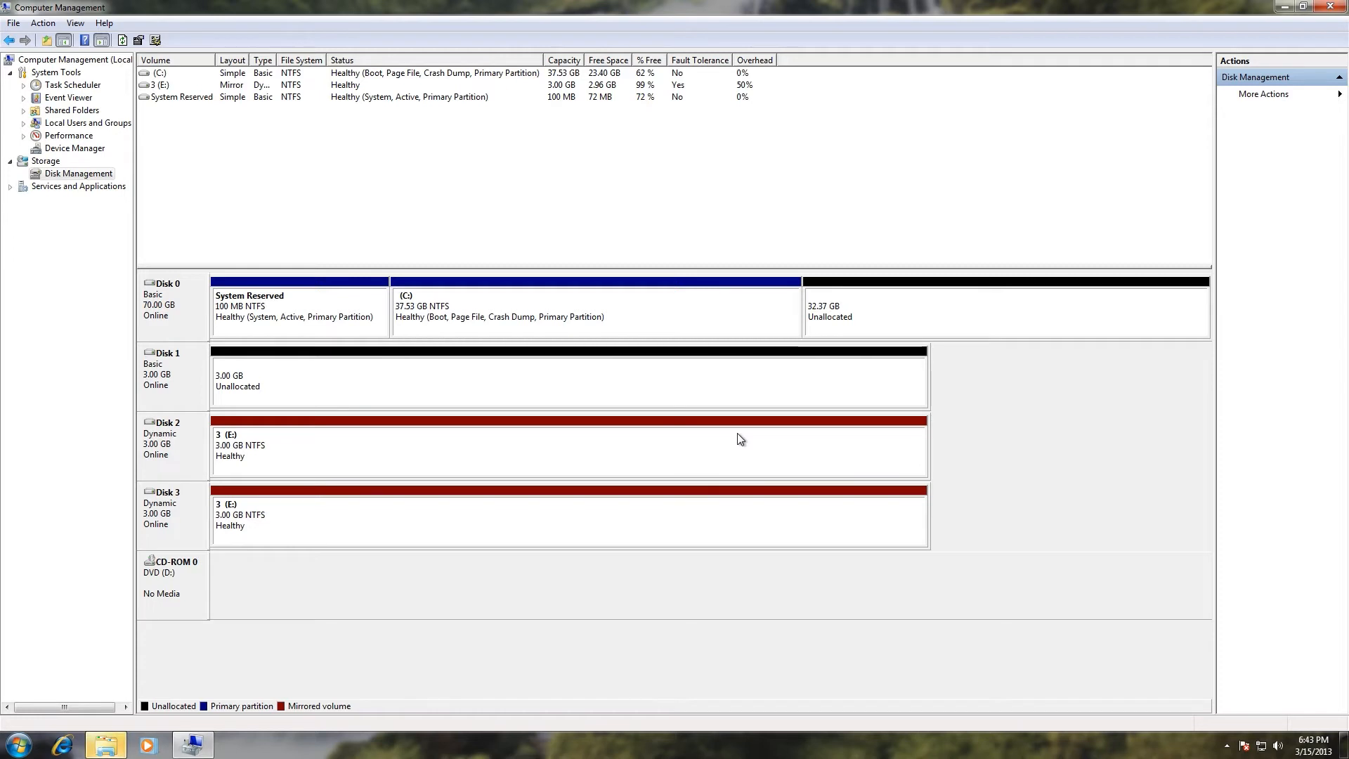
mouse_move(422, 697)
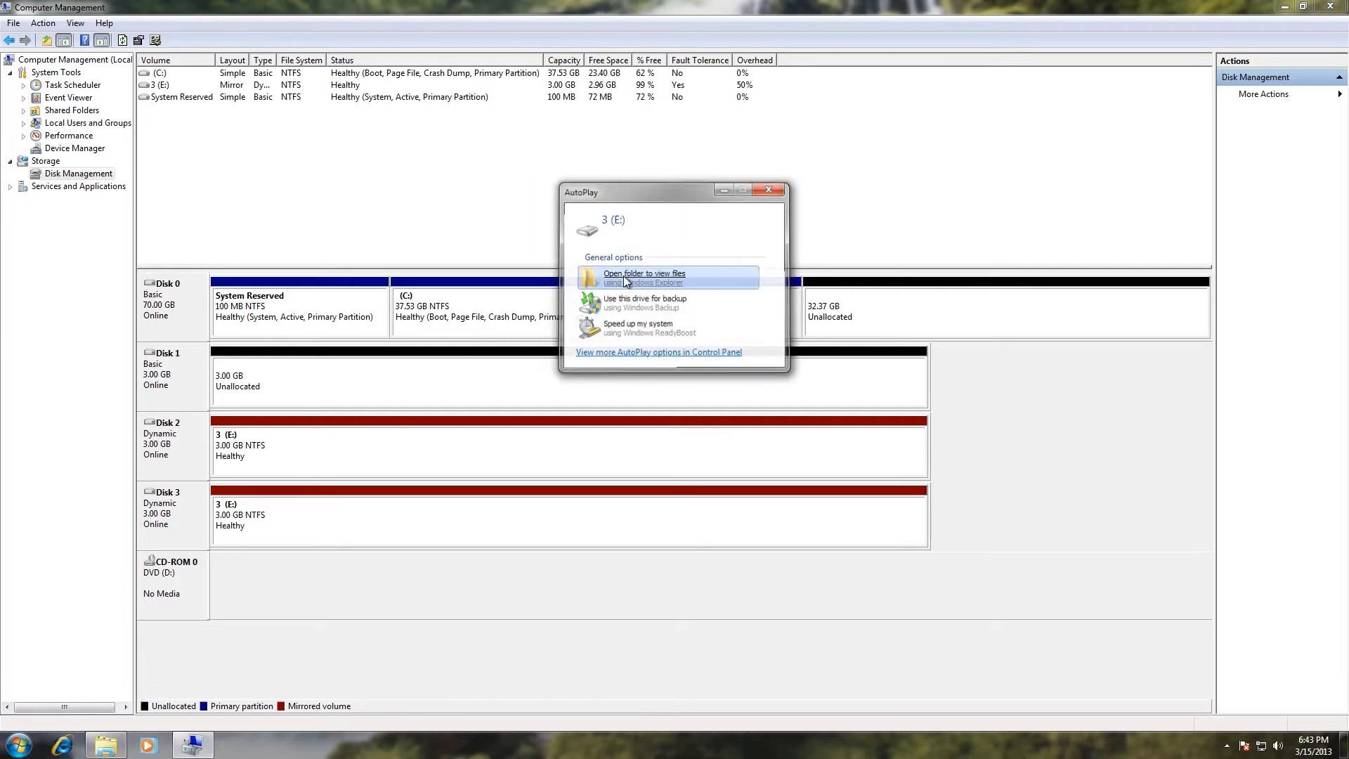
- Browse the new 3 (E:) drive from AutoPlay and confirm it is empty
click(645, 277)
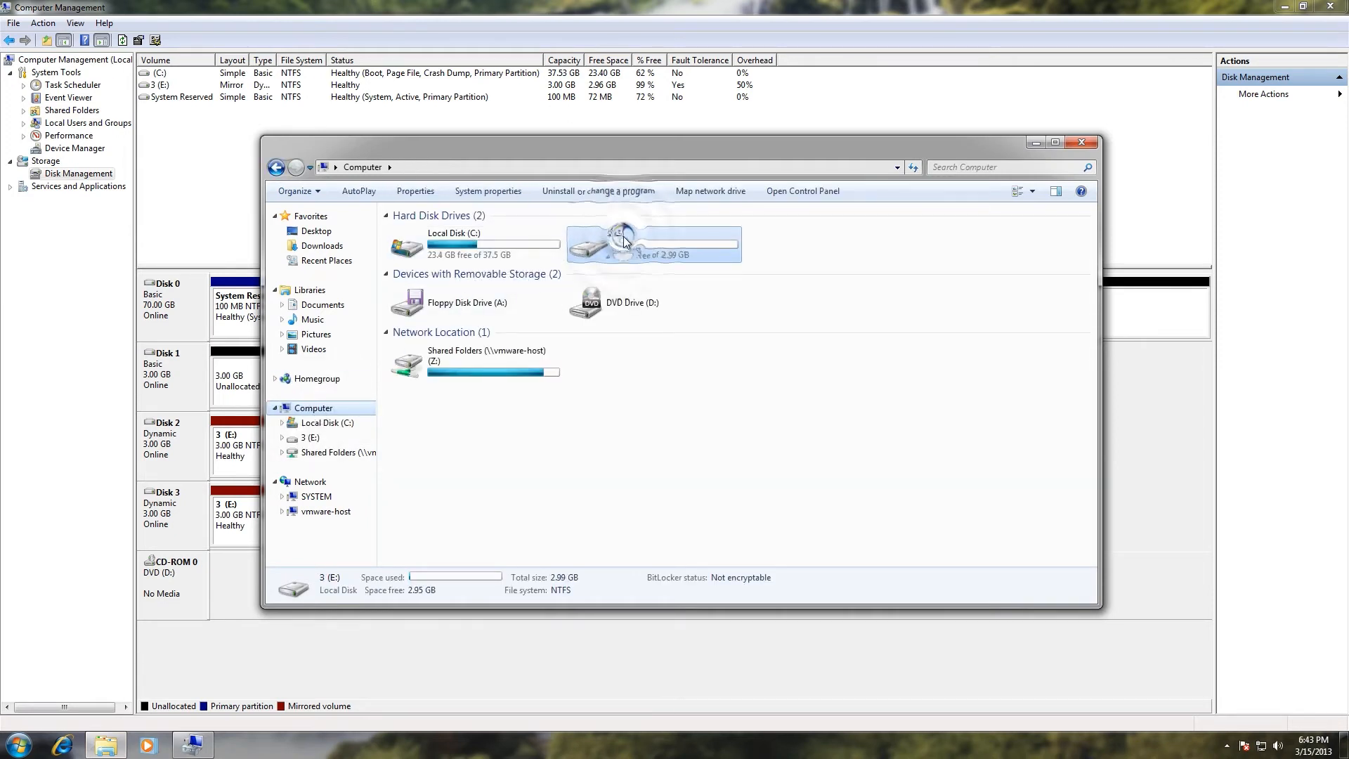
double_click(654, 243)
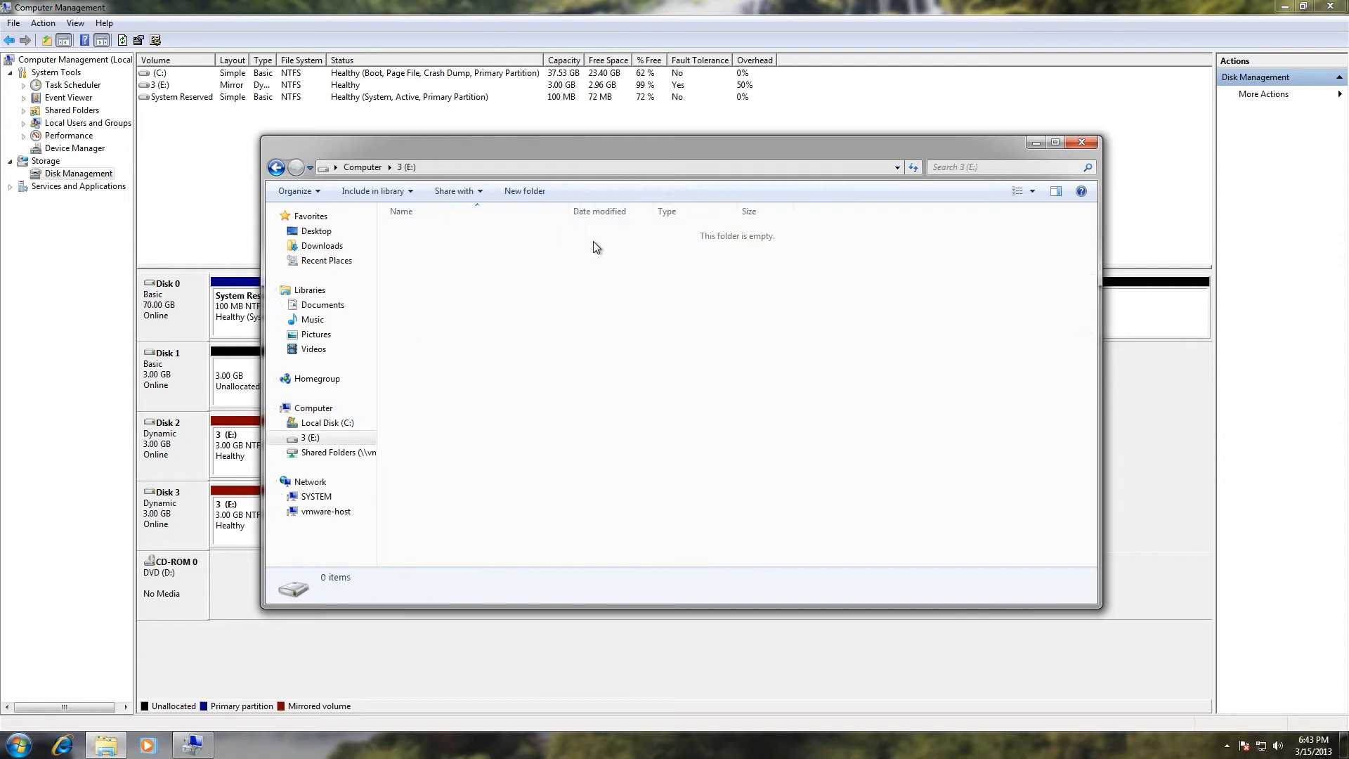
mouse_move(645, 236)
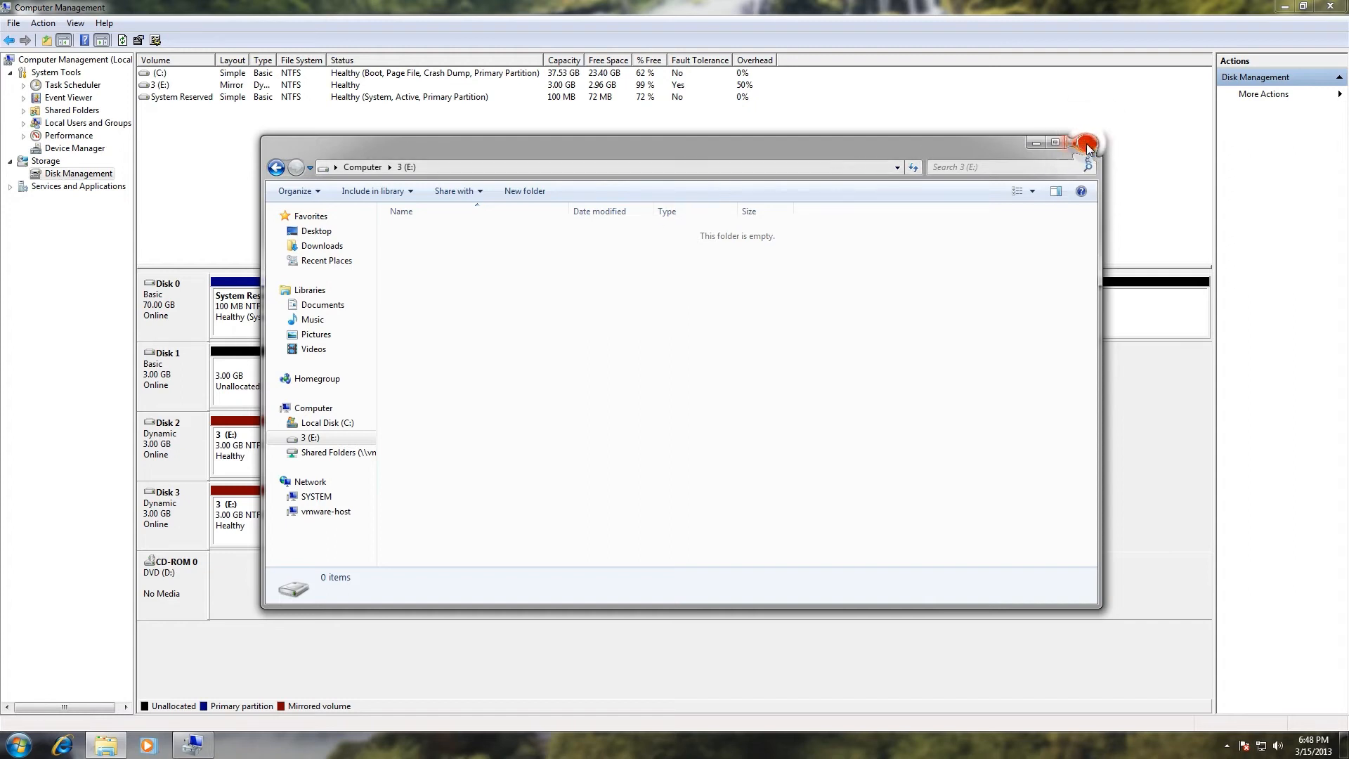
- Close Explorer and extend C: by all 33145 MB of Disk 0's unallocated space to 69.90 GB
click(1086, 143)
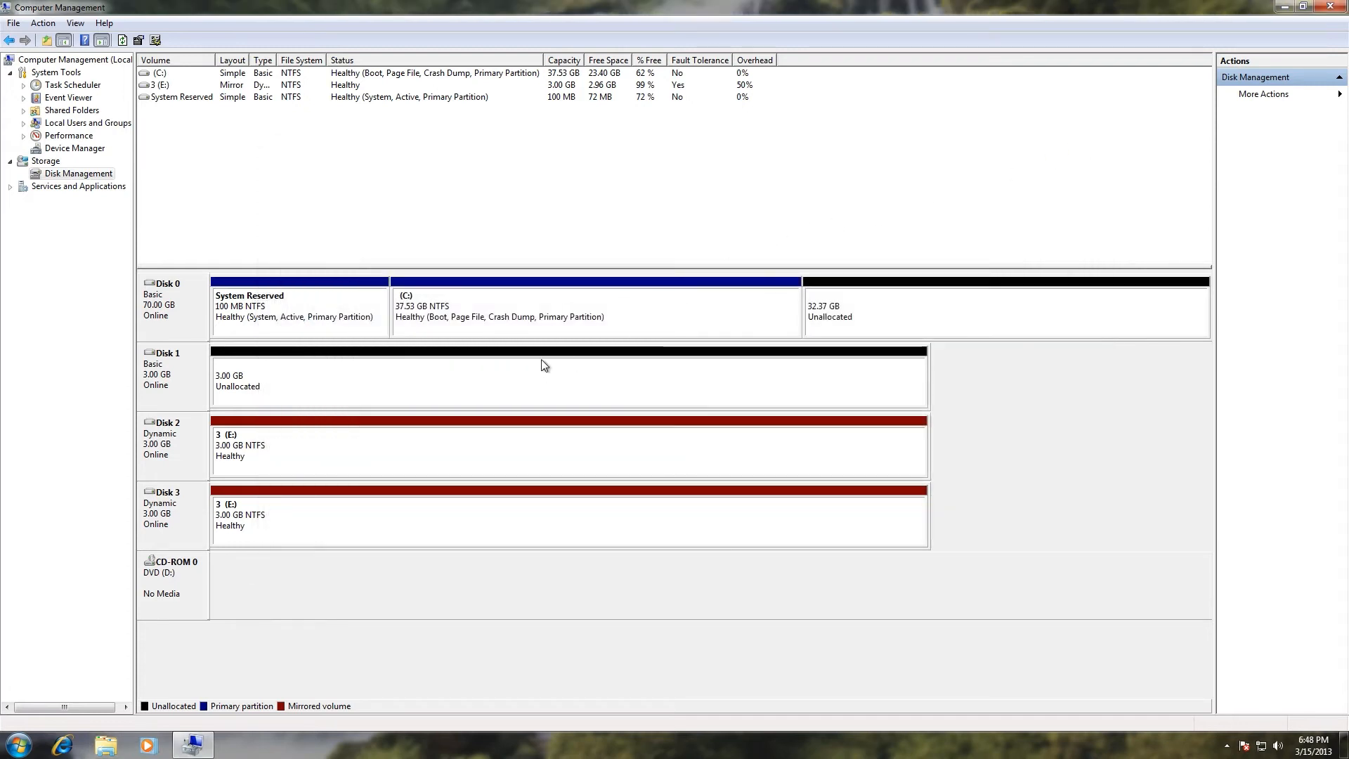
right_click(542, 309)
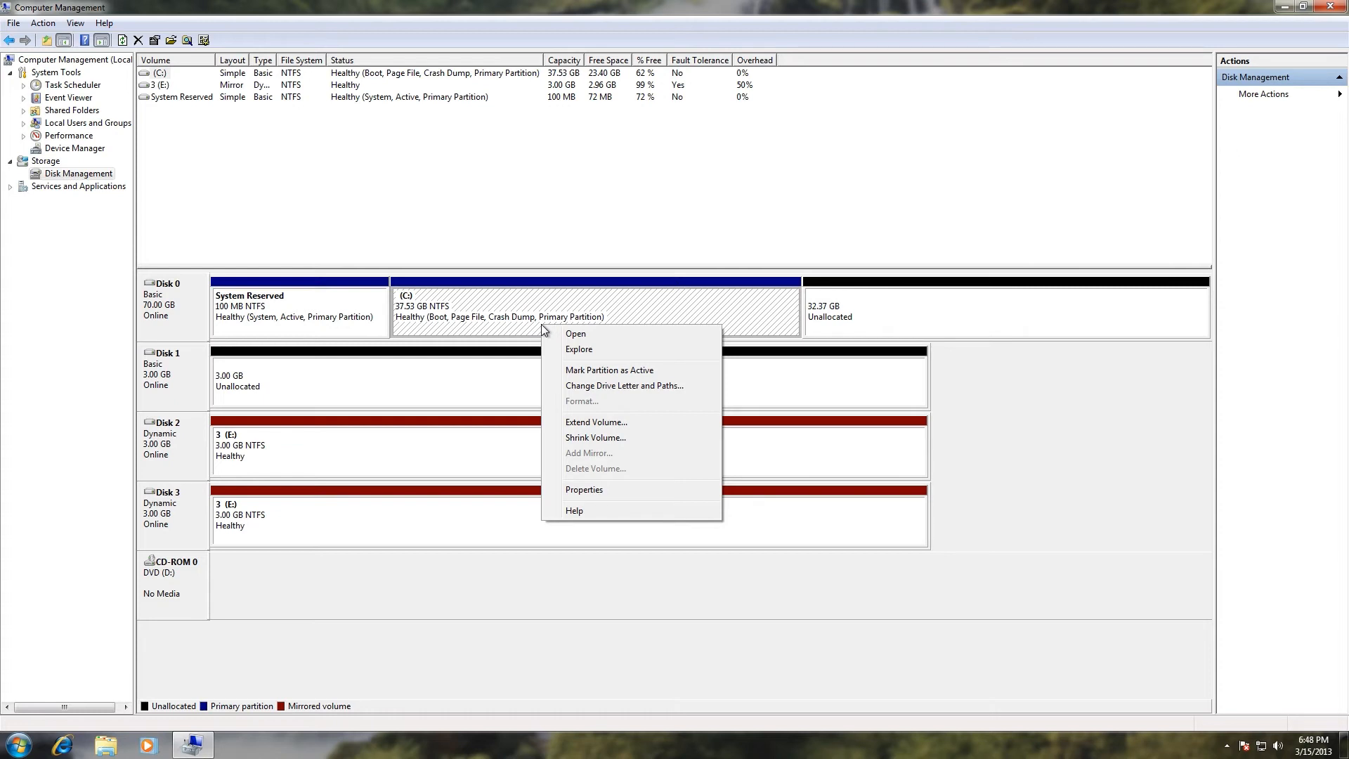
mouse_move(771, 310)
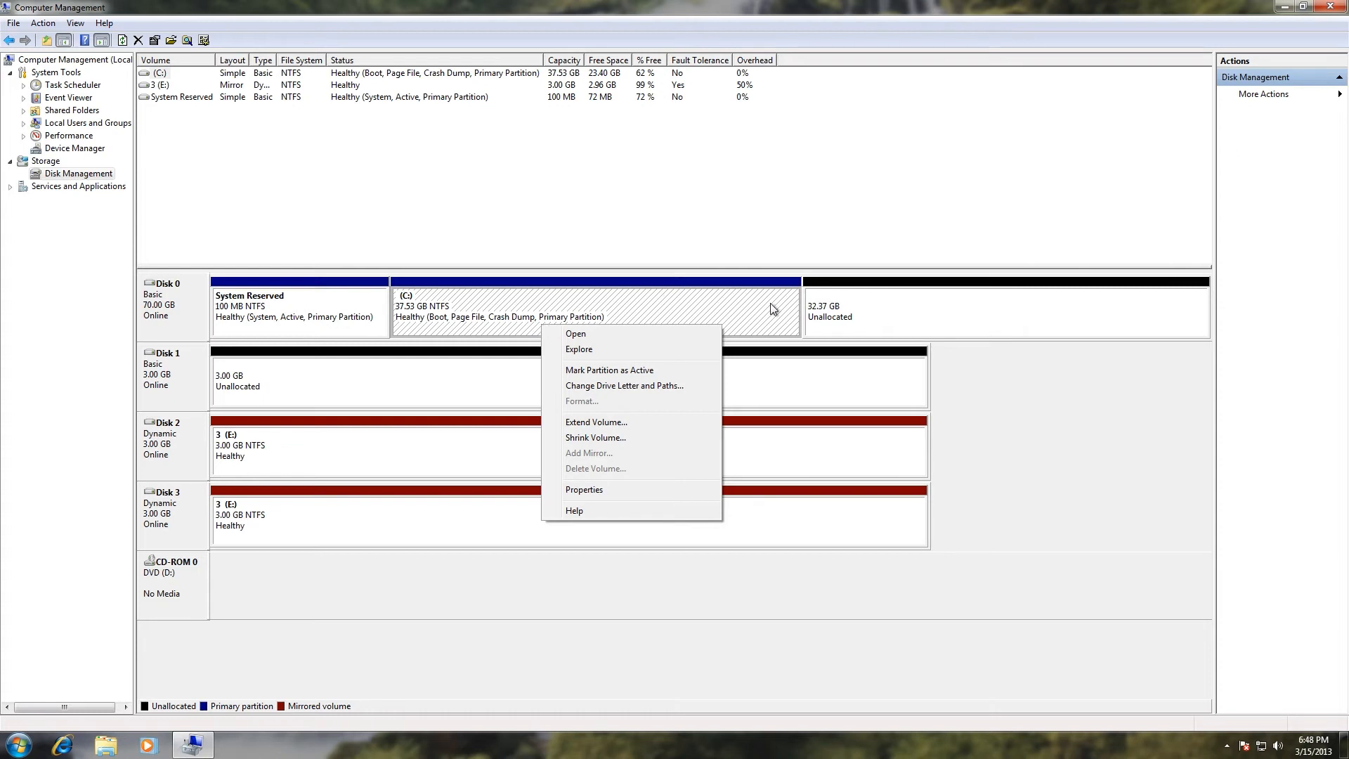
mouse_move(642, 413)
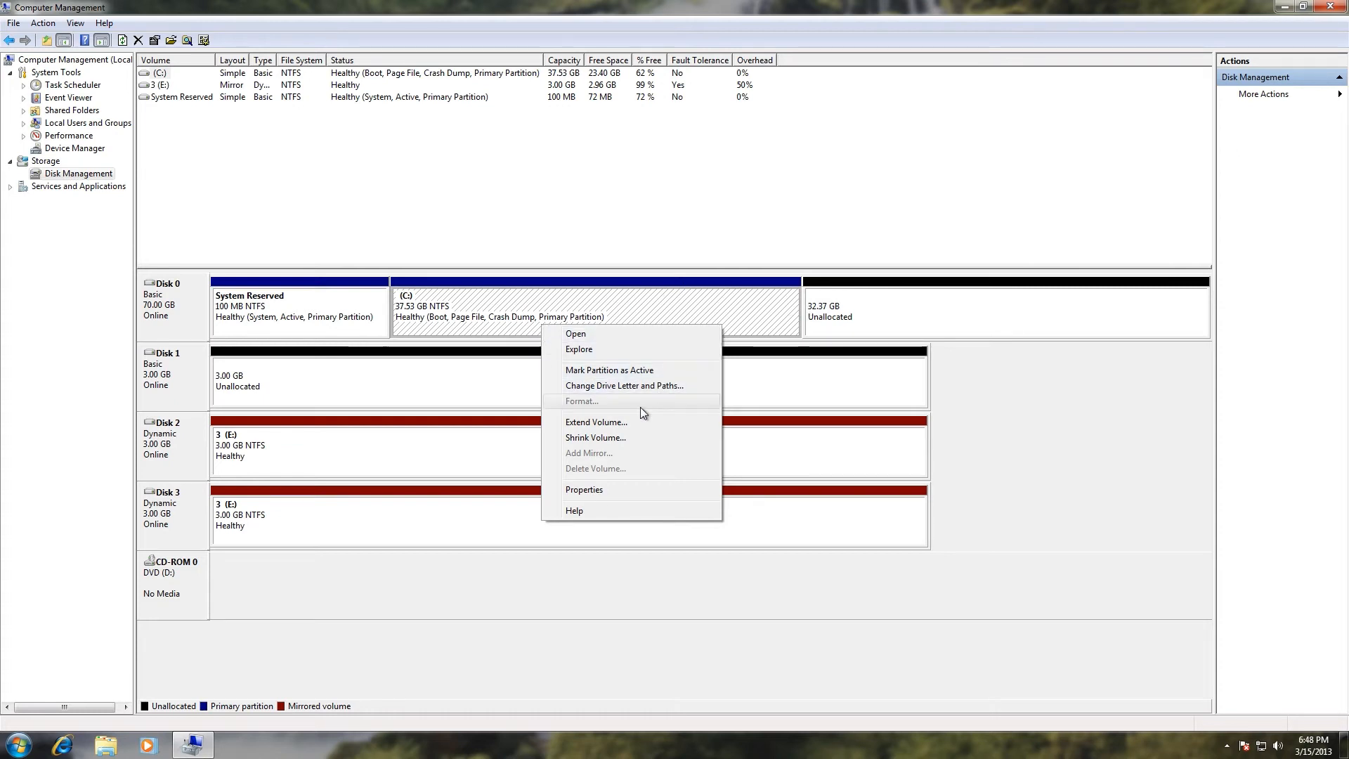
mouse_move(632, 422)
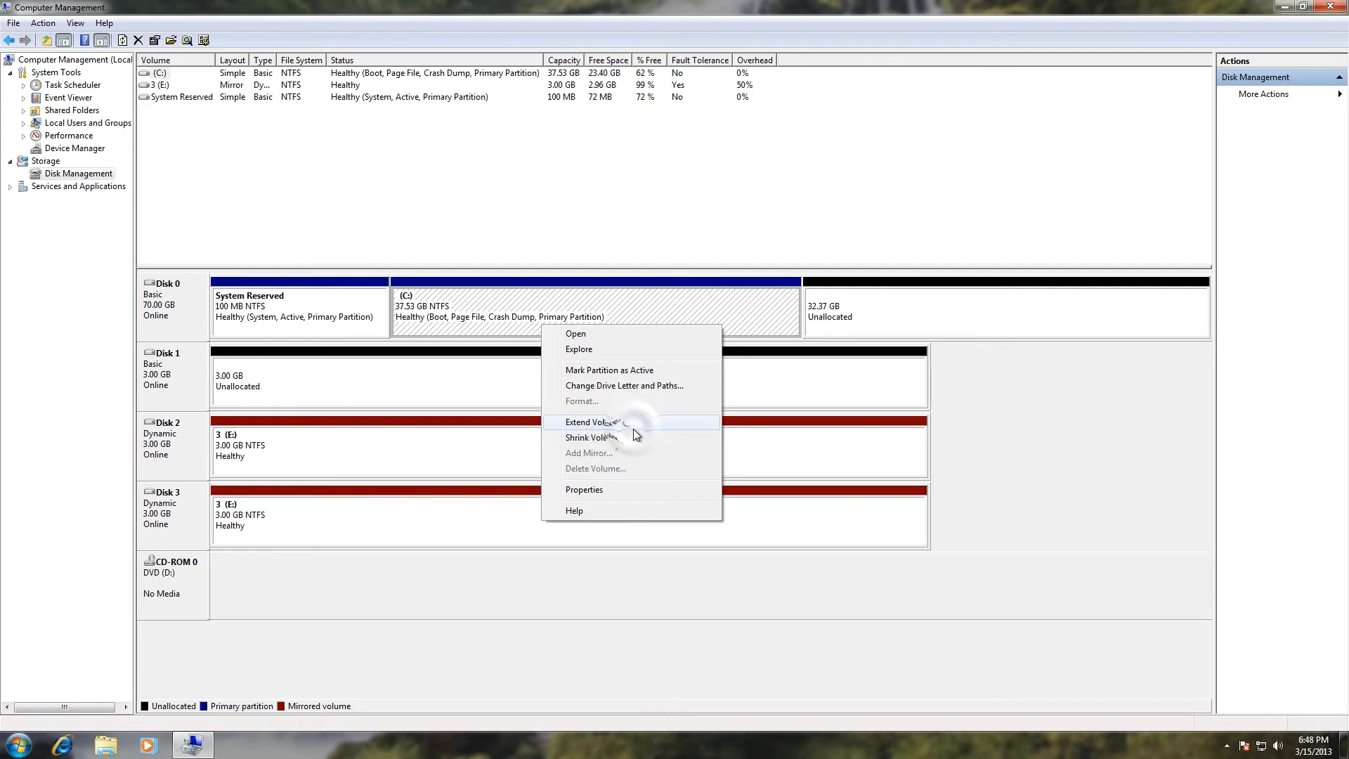
click(588, 422)
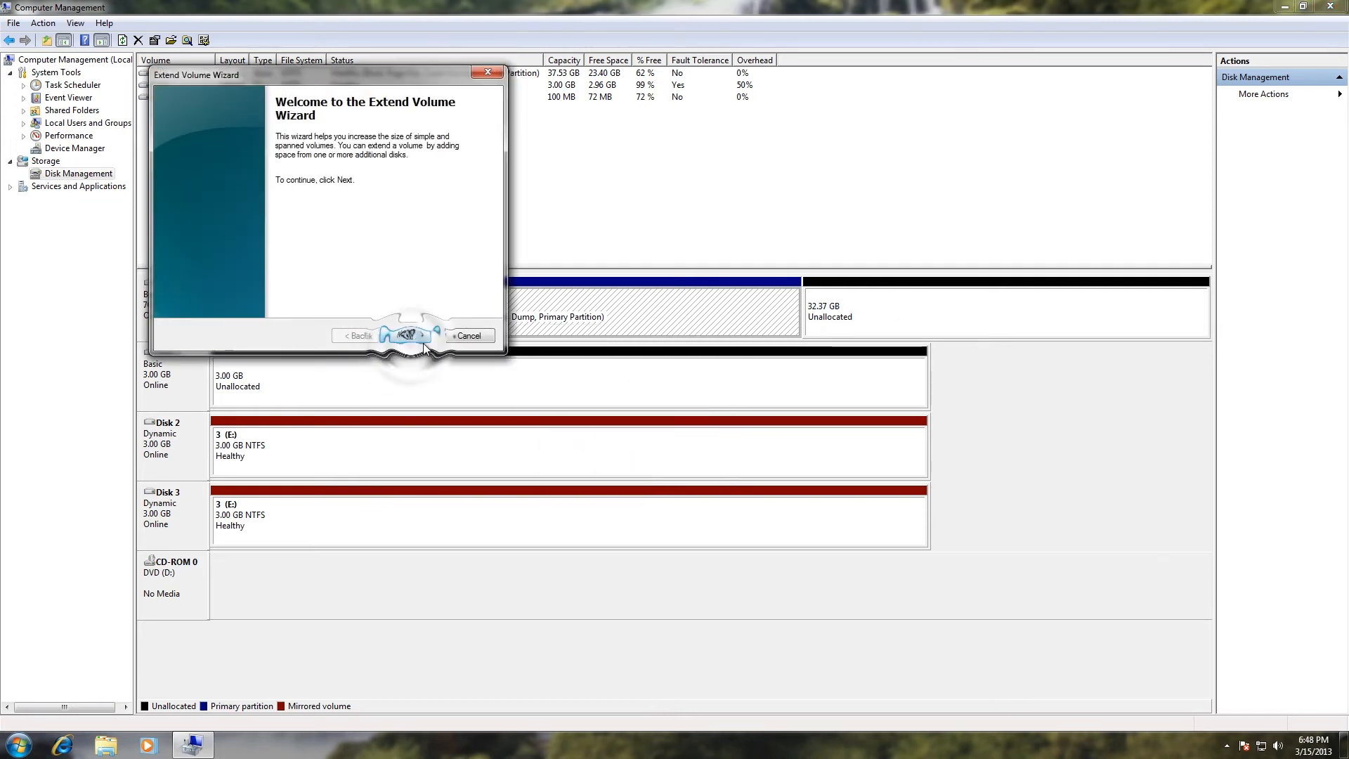
click(406, 336)
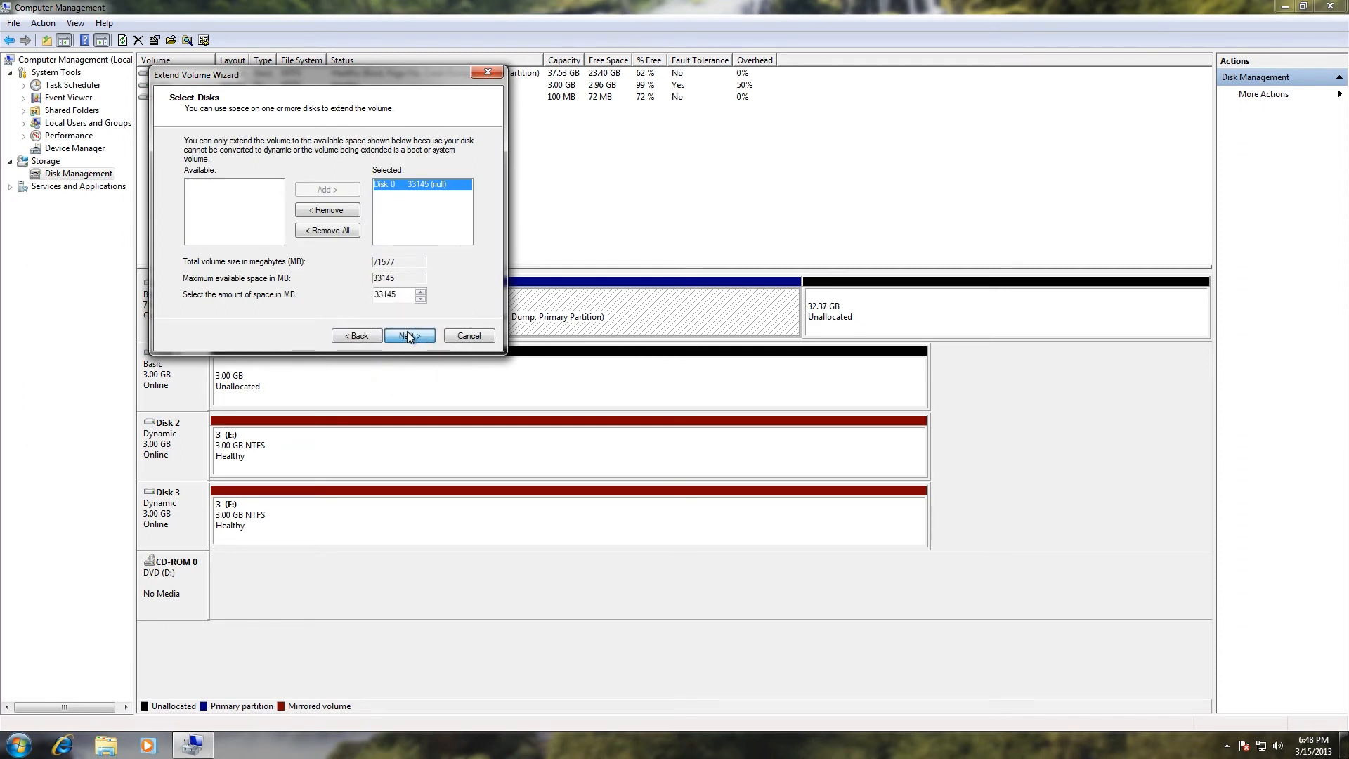
click(404, 336)
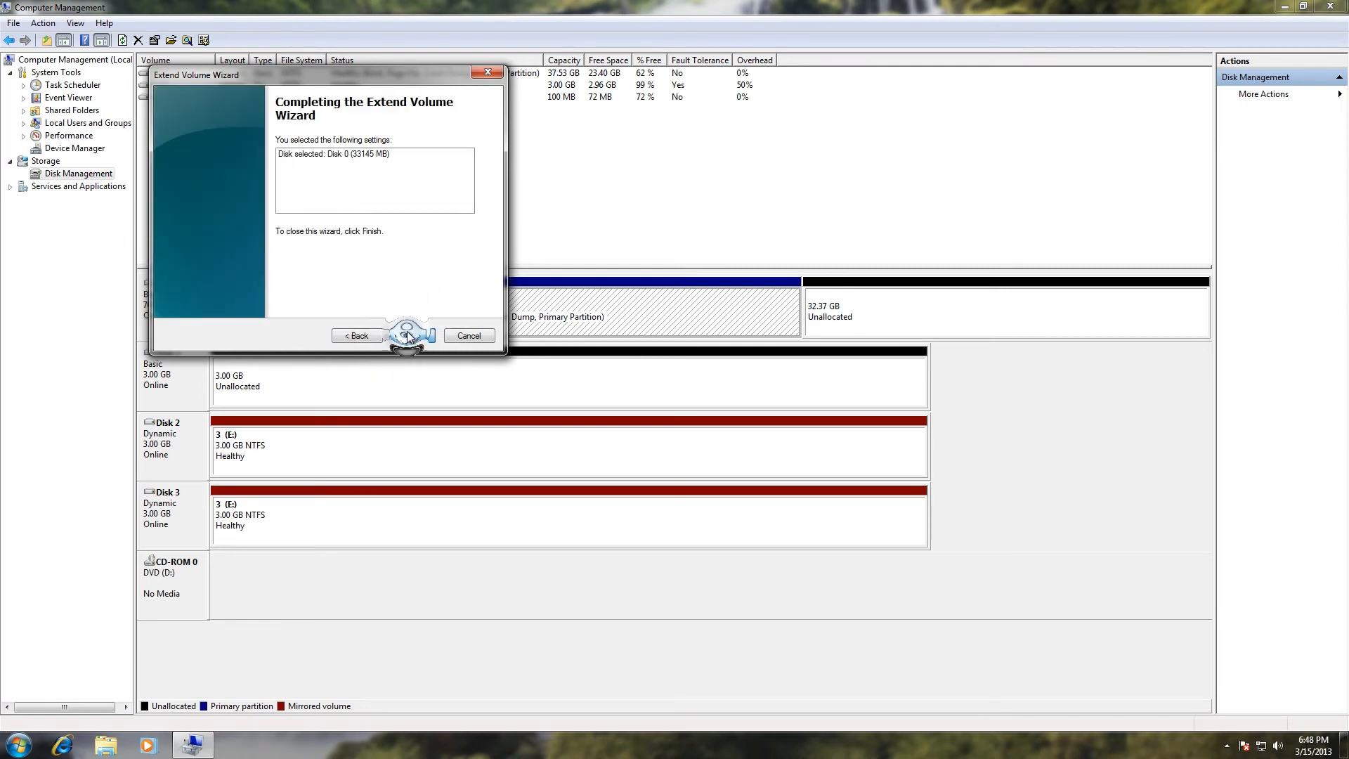
click(409, 336)
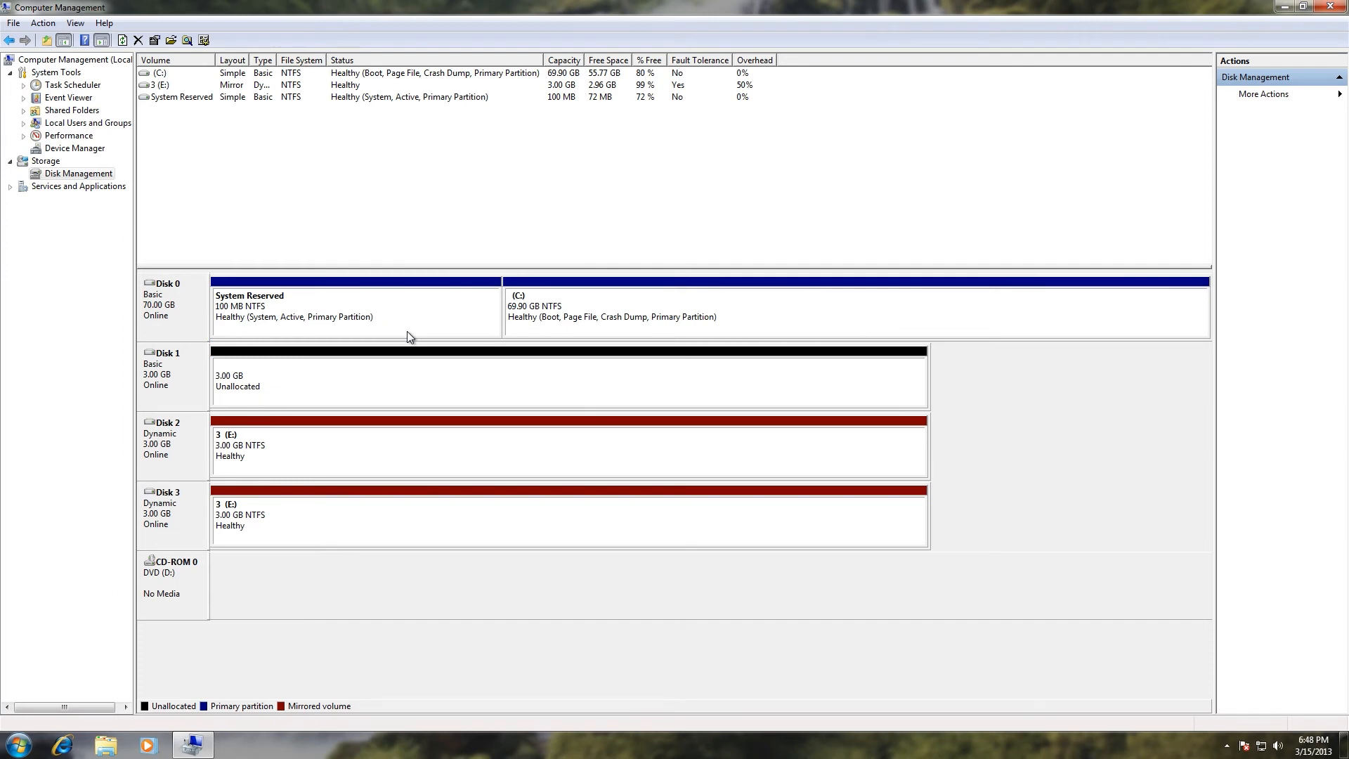
mouse_move(620, 316)
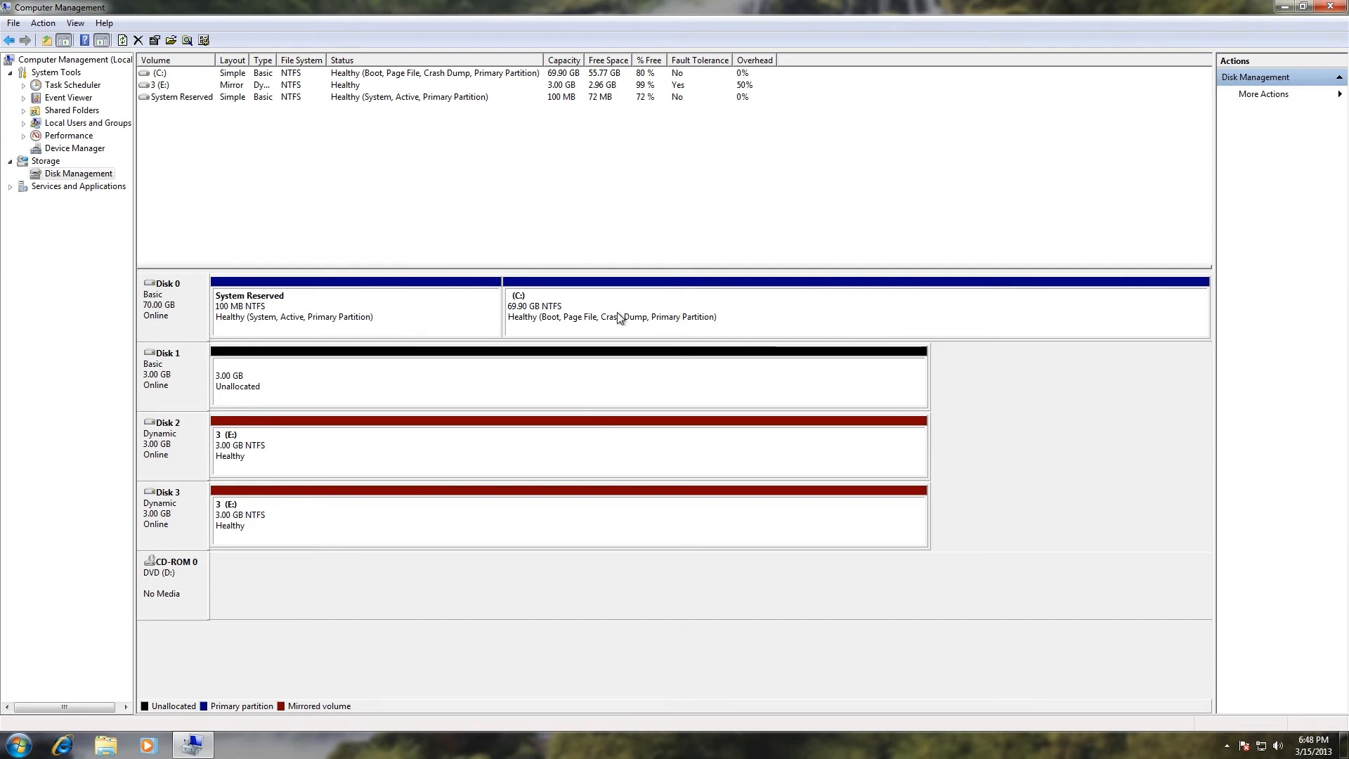
- Shrink C: by 33406 MB back to 37.28 GB, leaving 32.62 GB unallocated
right_click(616, 316)
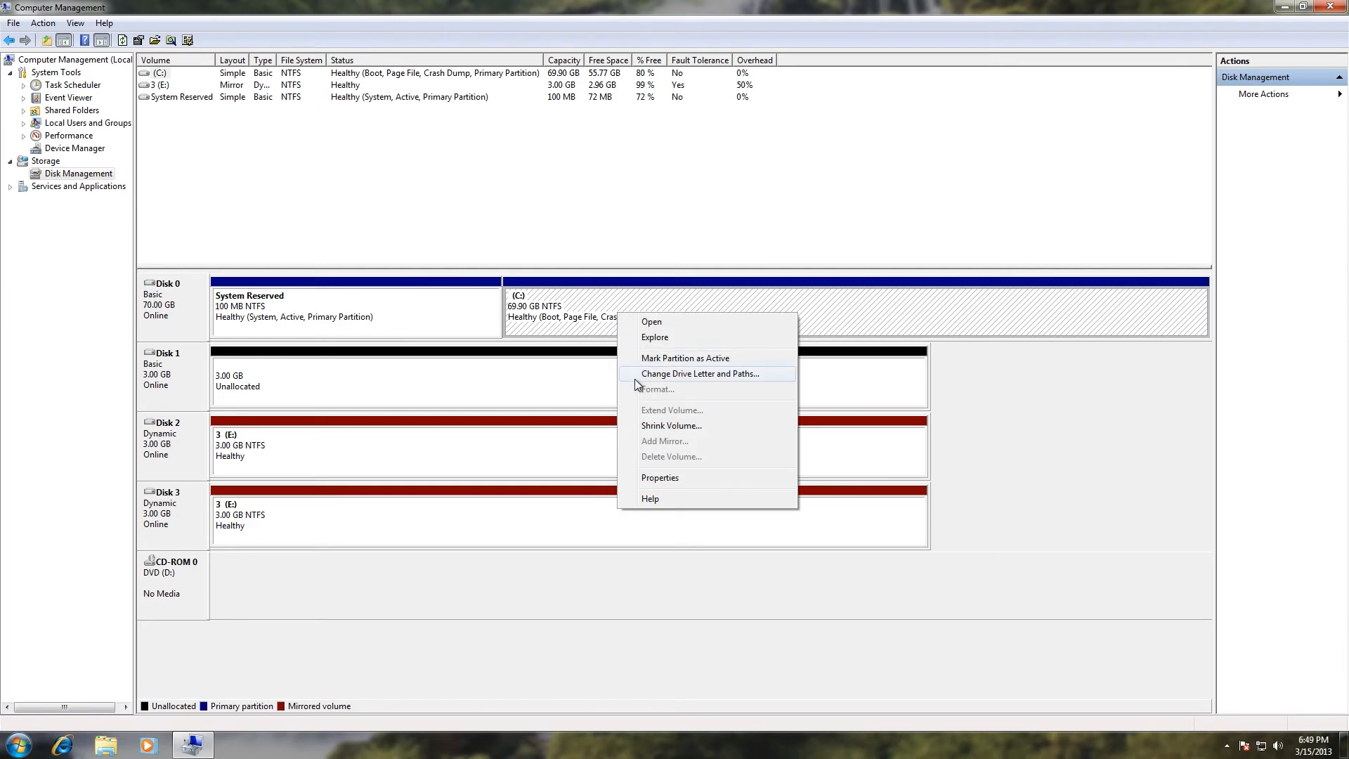
click(672, 424)
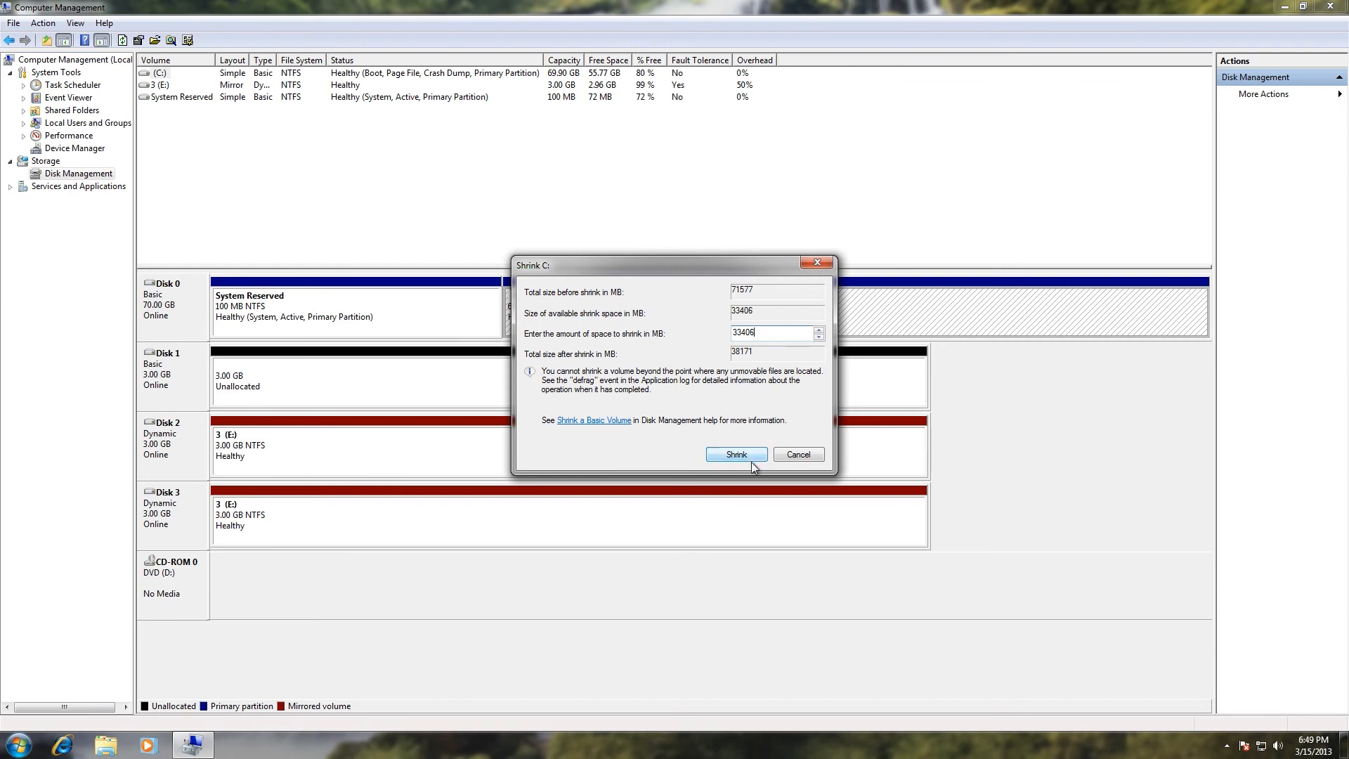
click(735, 454)
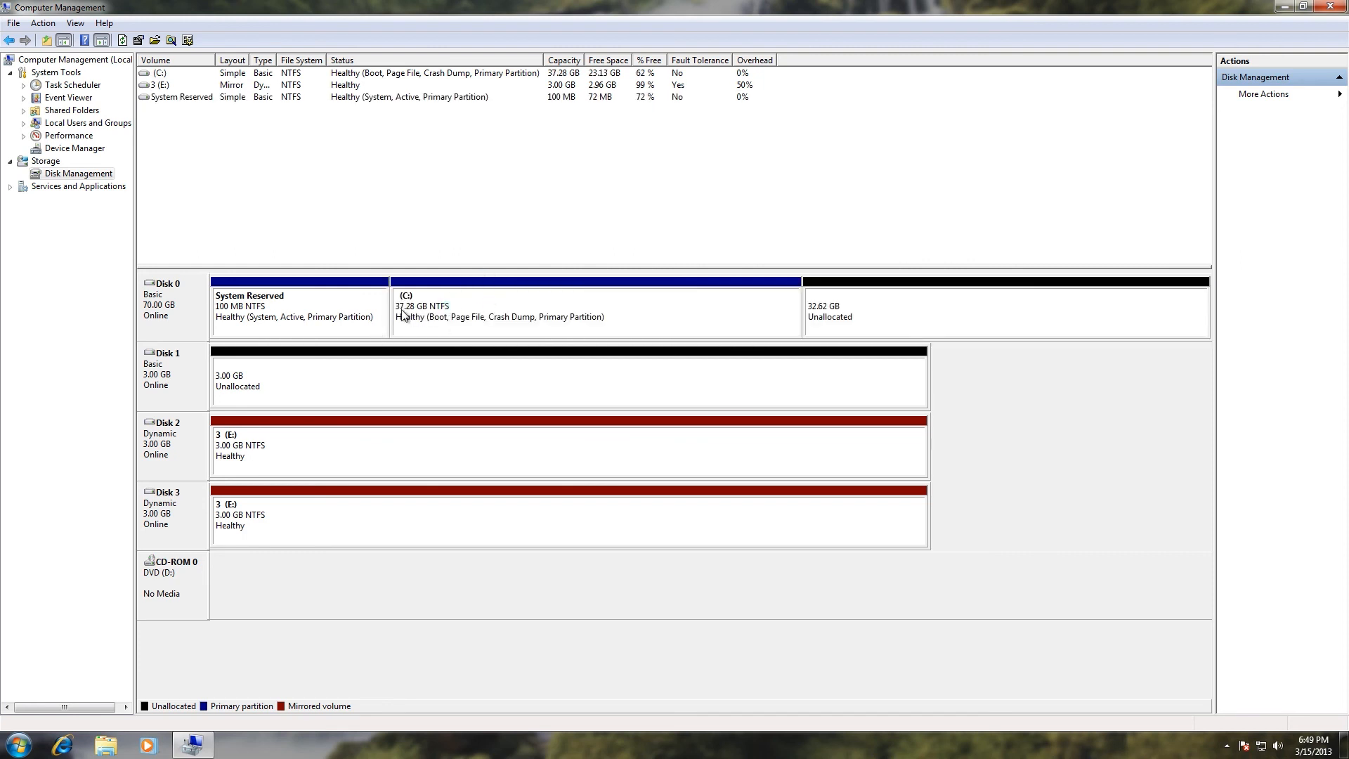
mouse_move(405, 320)
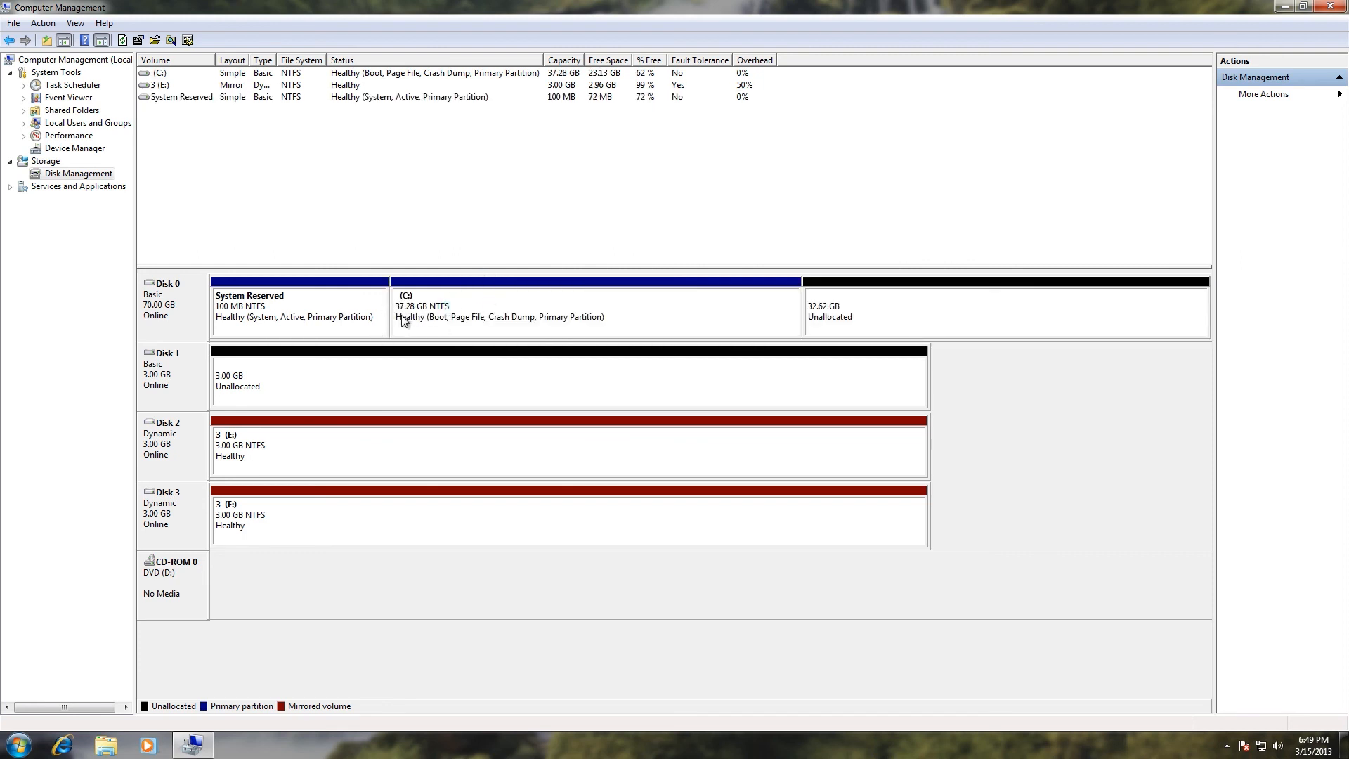
mouse_move(1014, 324)
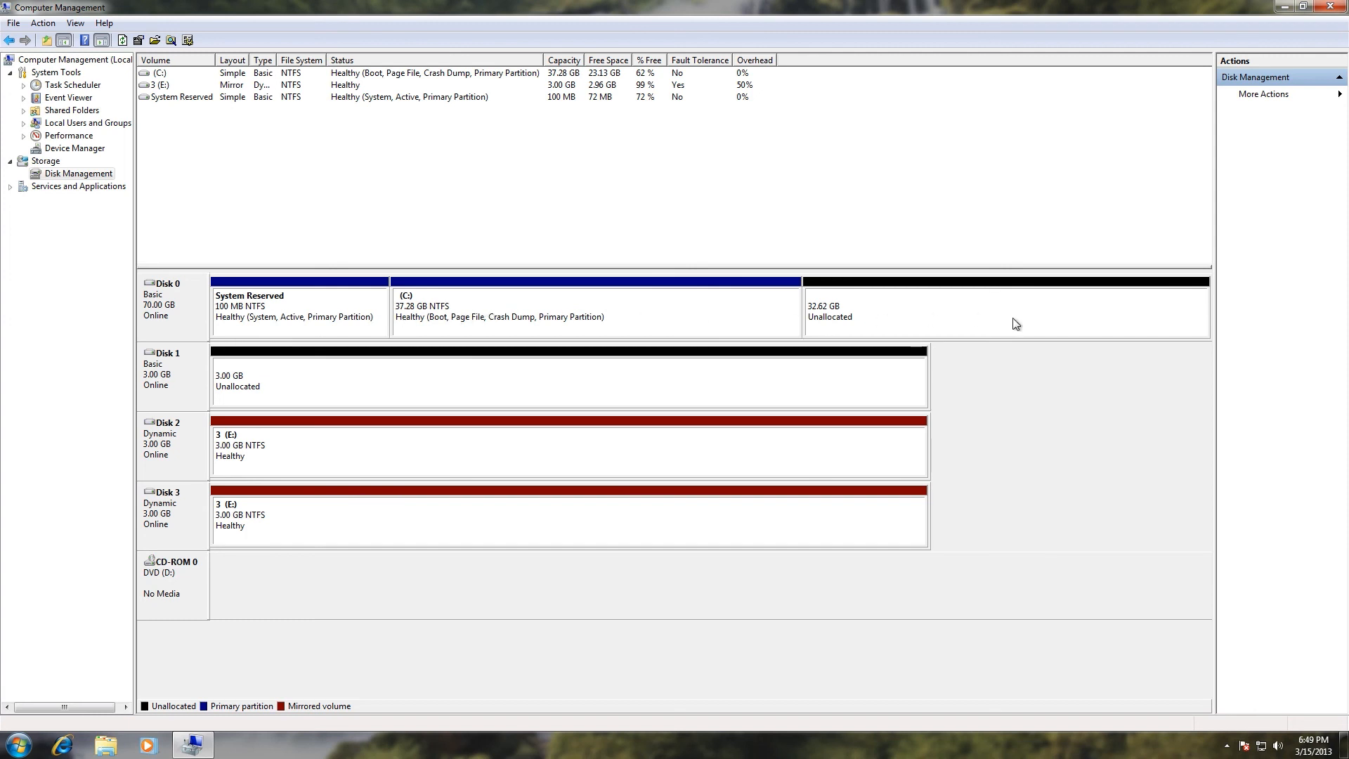
mouse_move(1213, 327)
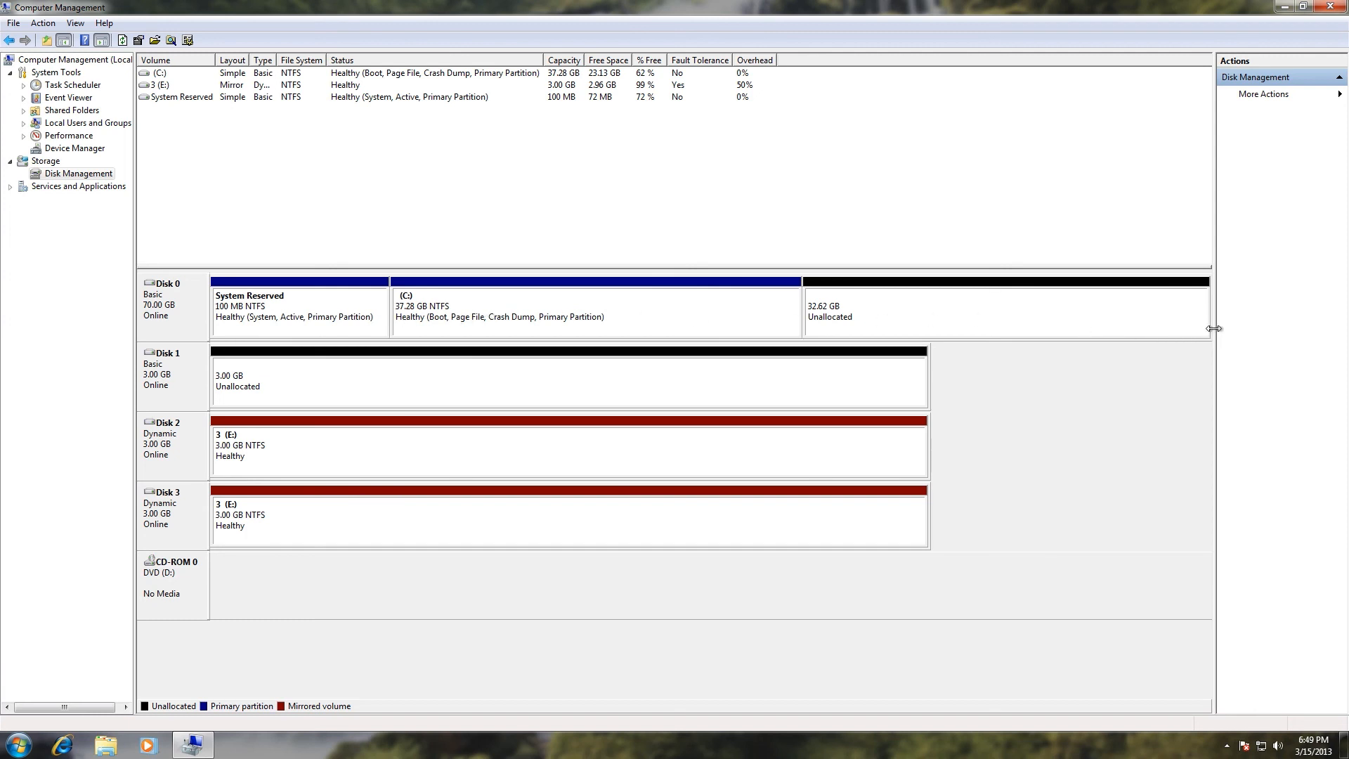
mouse_move(1010, 314)
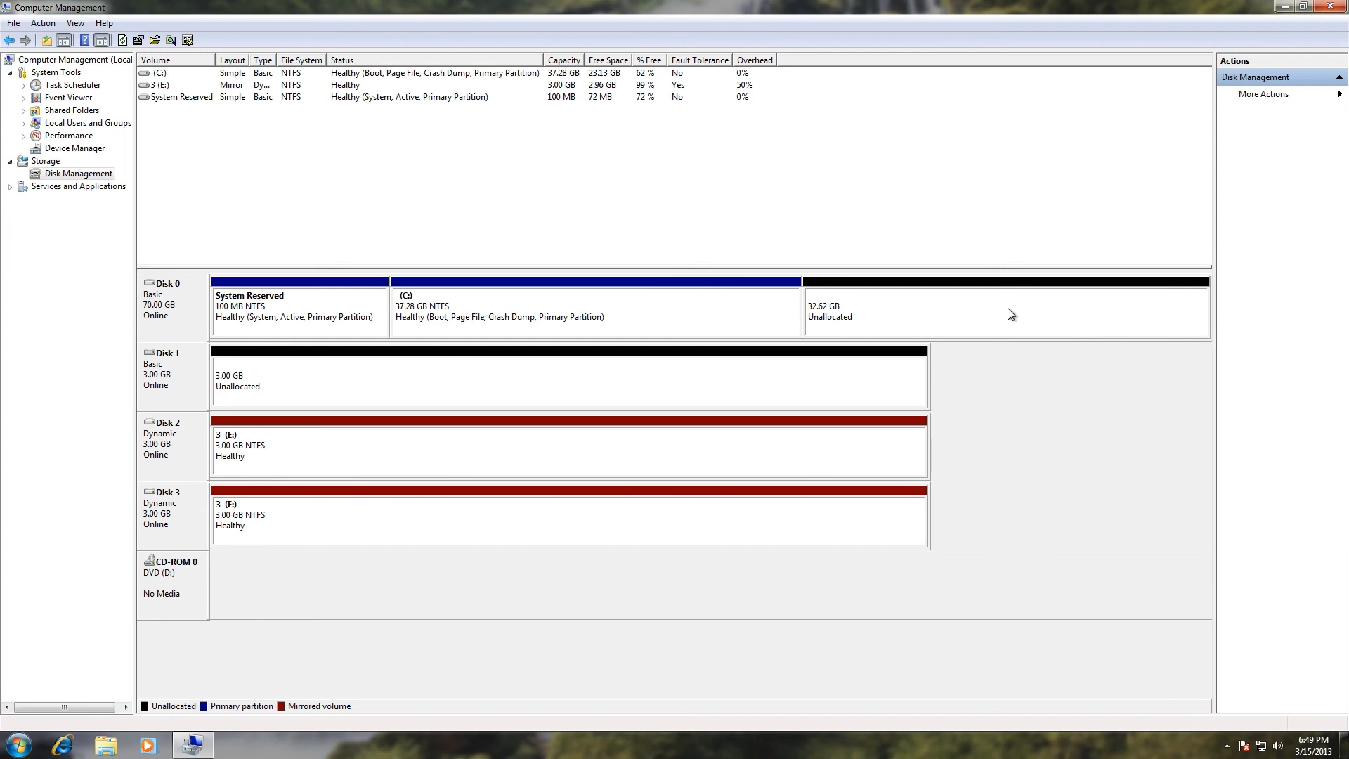
mouse_move(1222, 327)
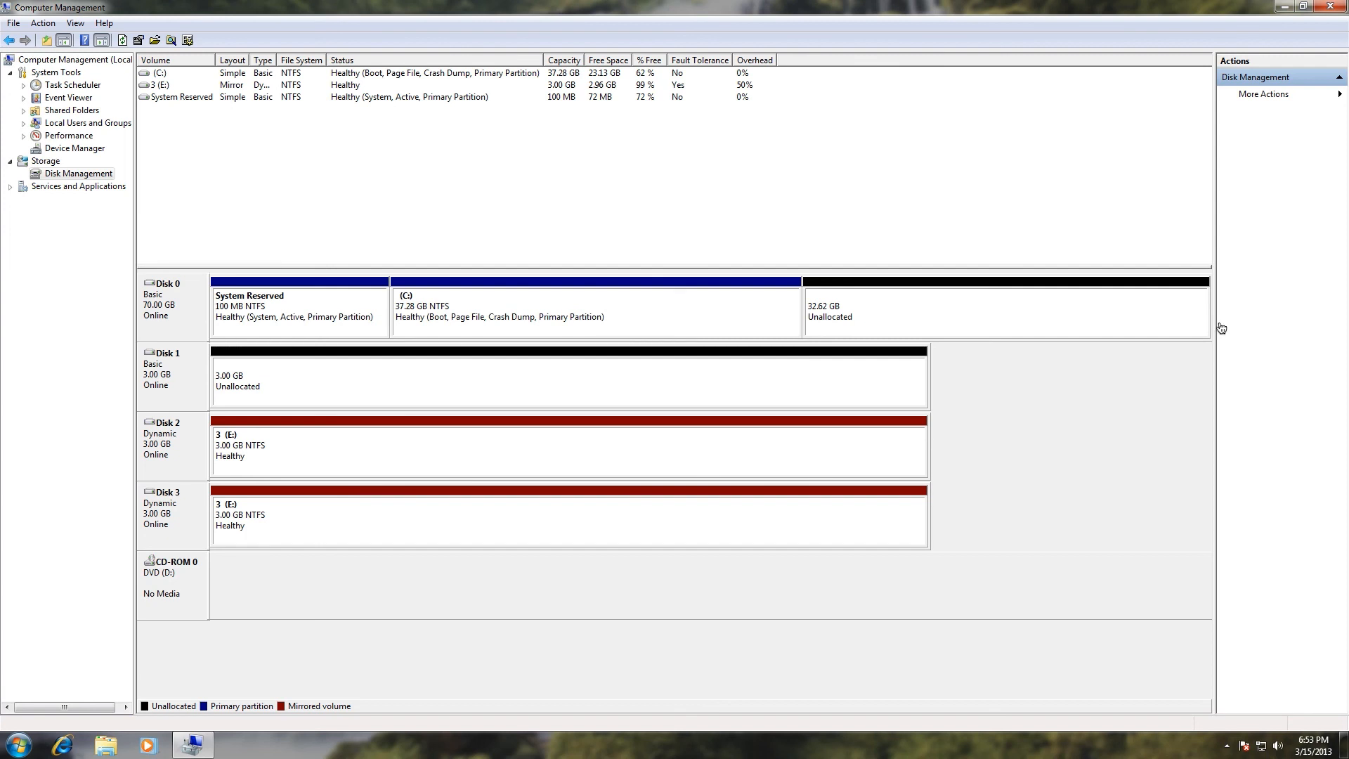